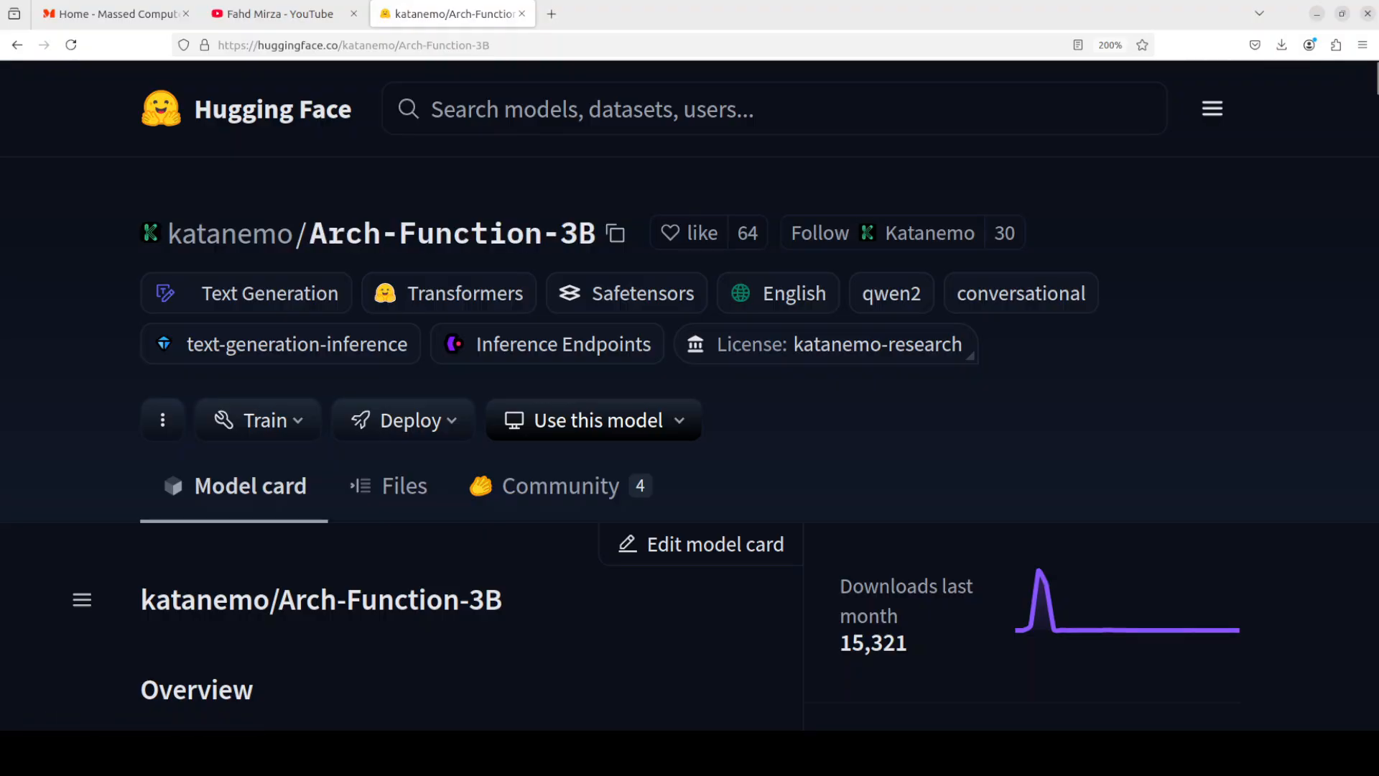
- Switch Firefox from the Arch-Function-3B model page to the Massed Compute homepage
click(115, 13)
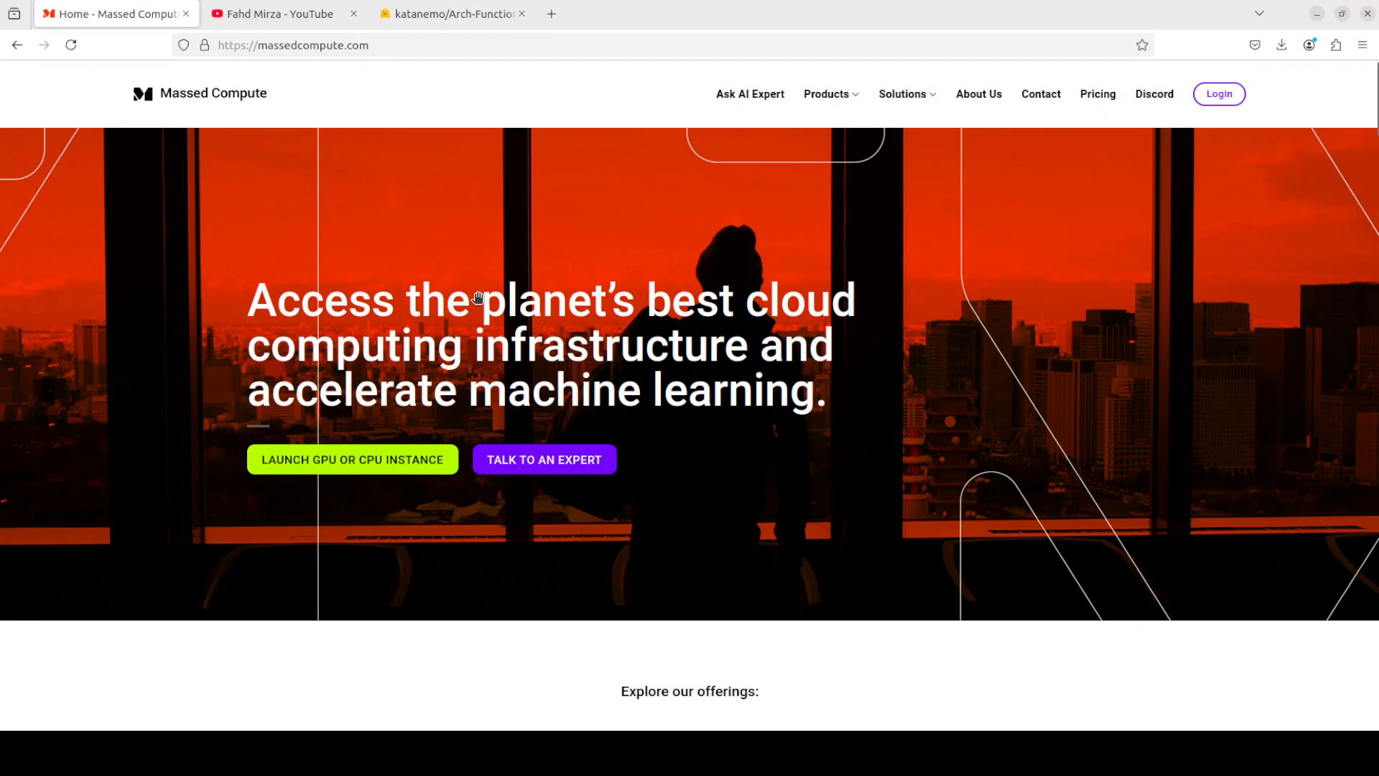
mouse_move(892, 388)
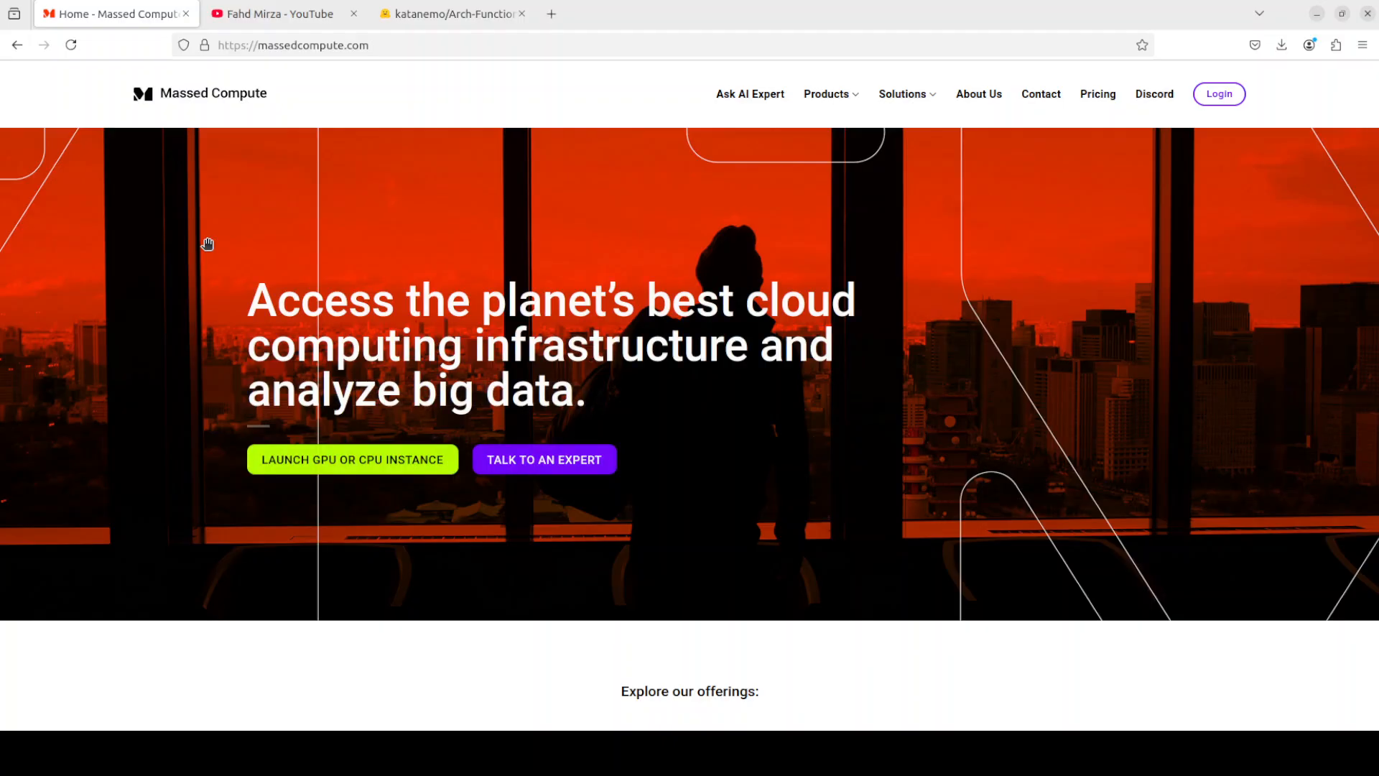
mouse_move(244, 288)
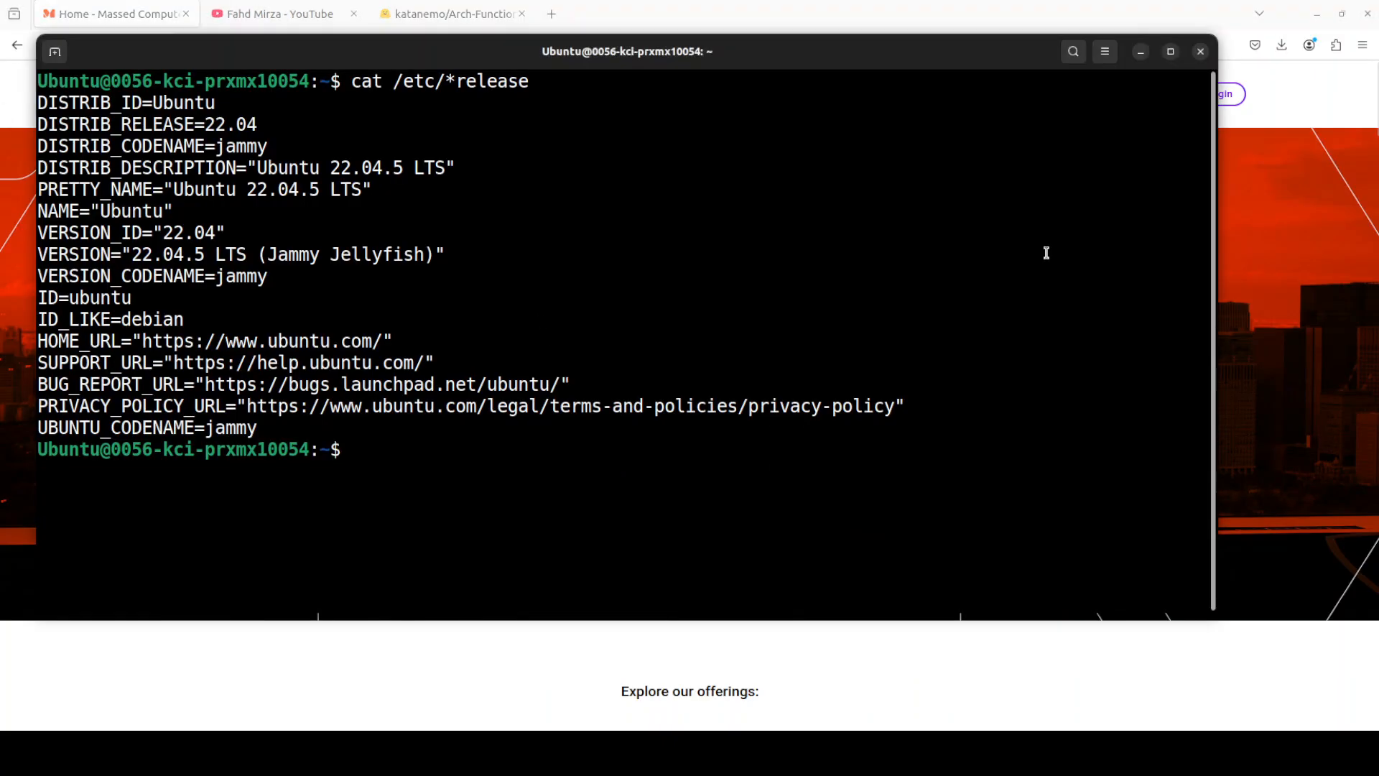
- Run nvidia-smi to see the RTX A6000, then launch the pip install of torch, transformers, accelerate and huggingface_hub
text(nvidia-smi)
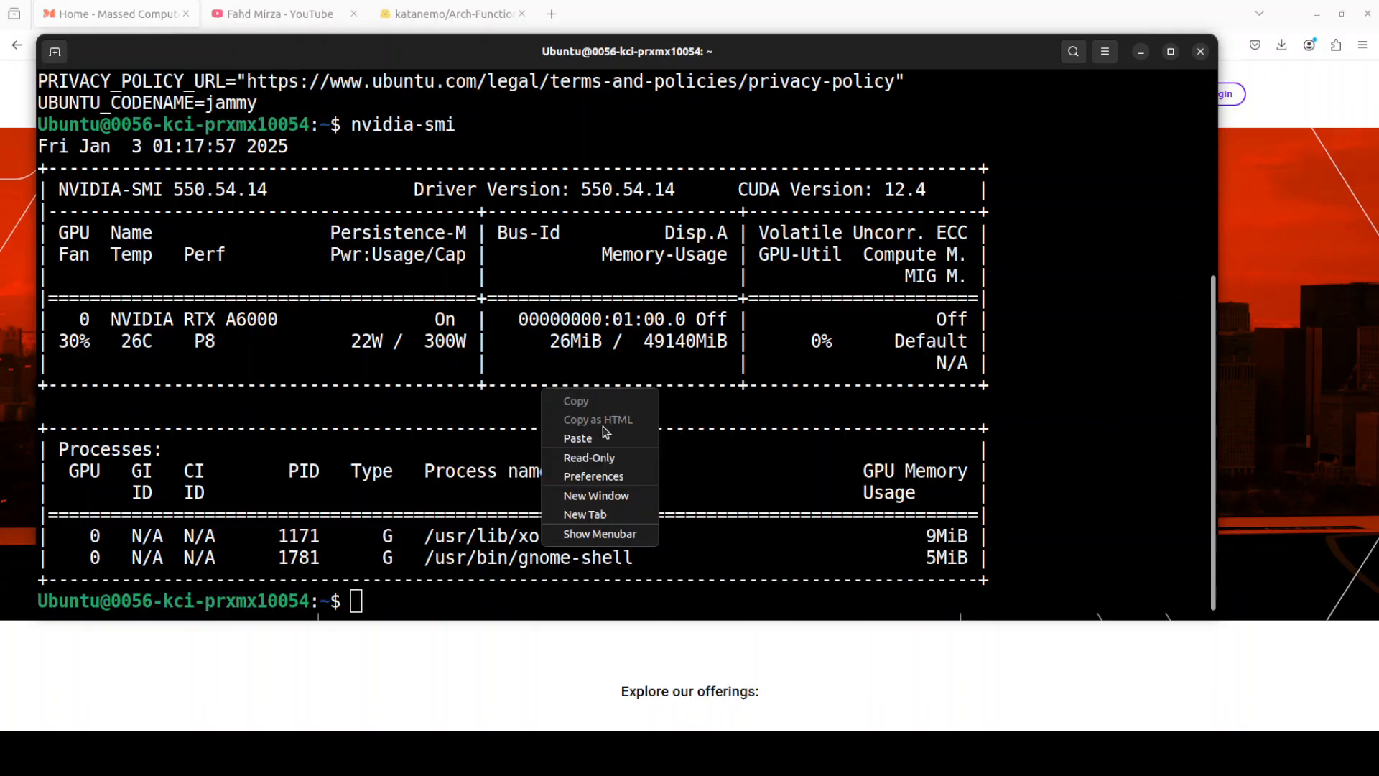
click(577, 437)
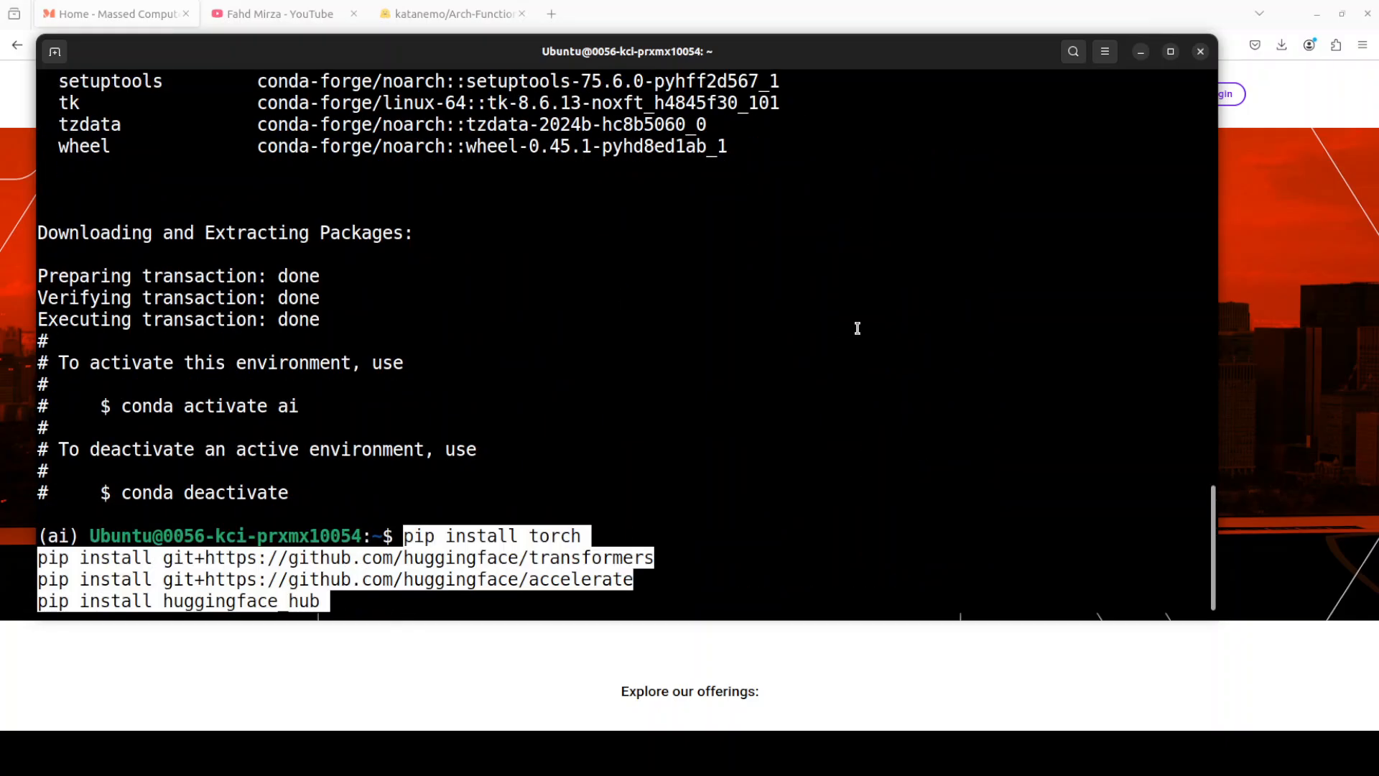
key(Return)
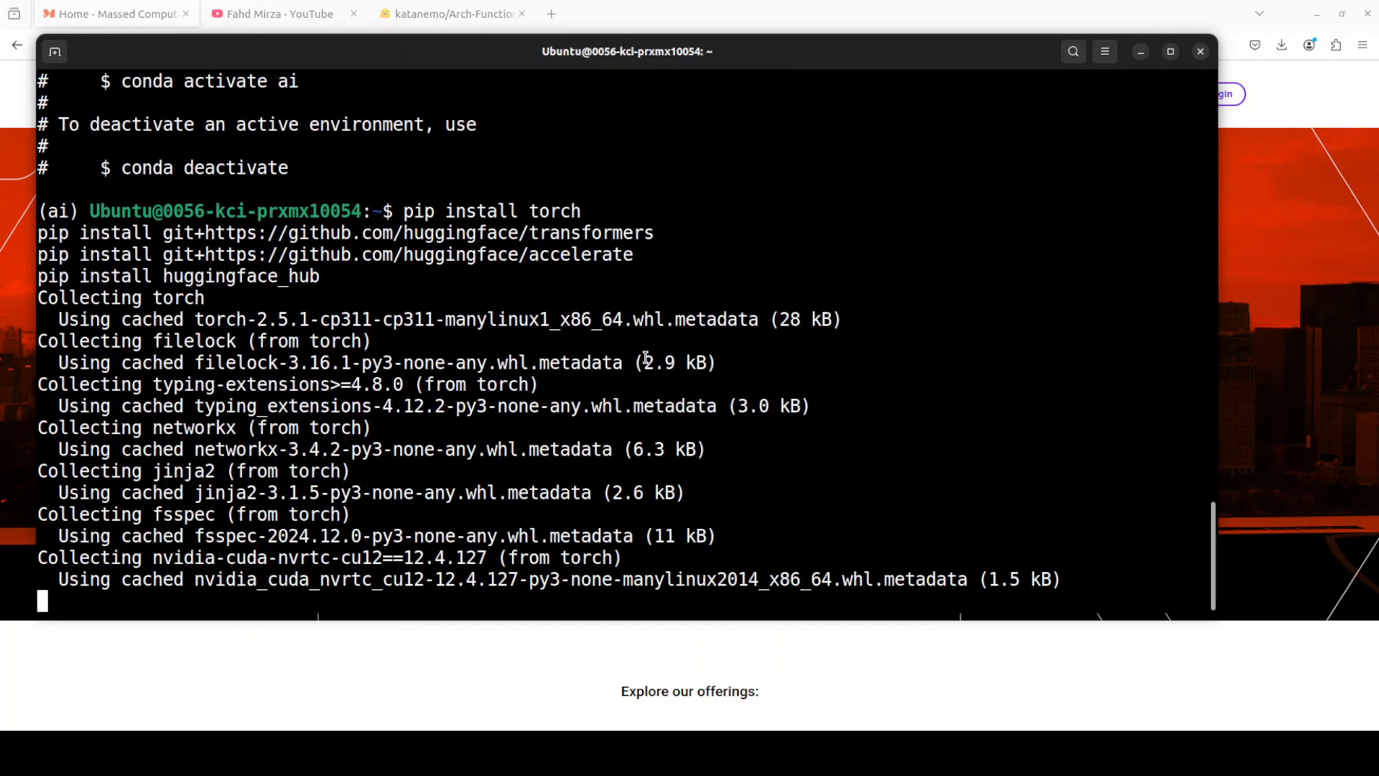
scroll(down, 3)
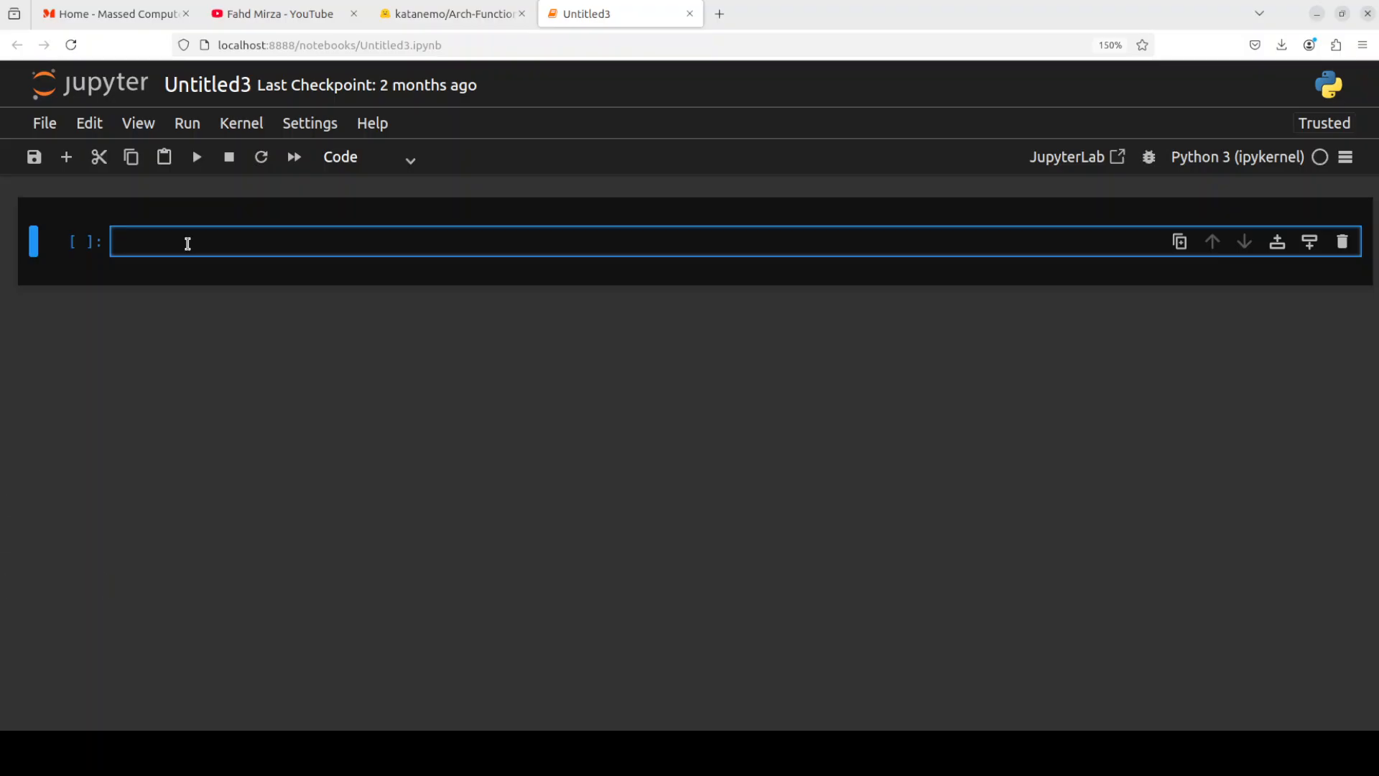
- Enter and run the import and from_pretrained code loading katanemo/Arch-Function-3B with its tokenizer
text(import json)
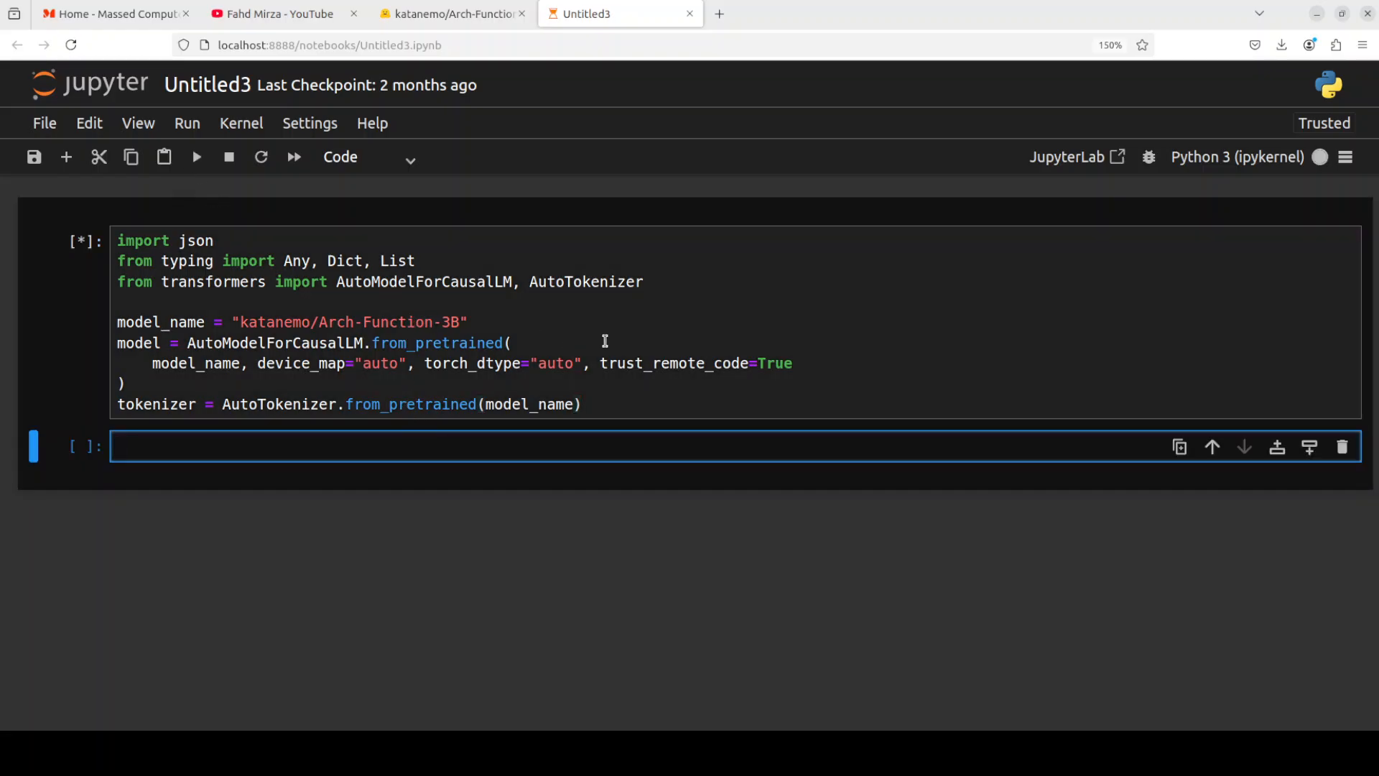
mouse_move(480, 337)
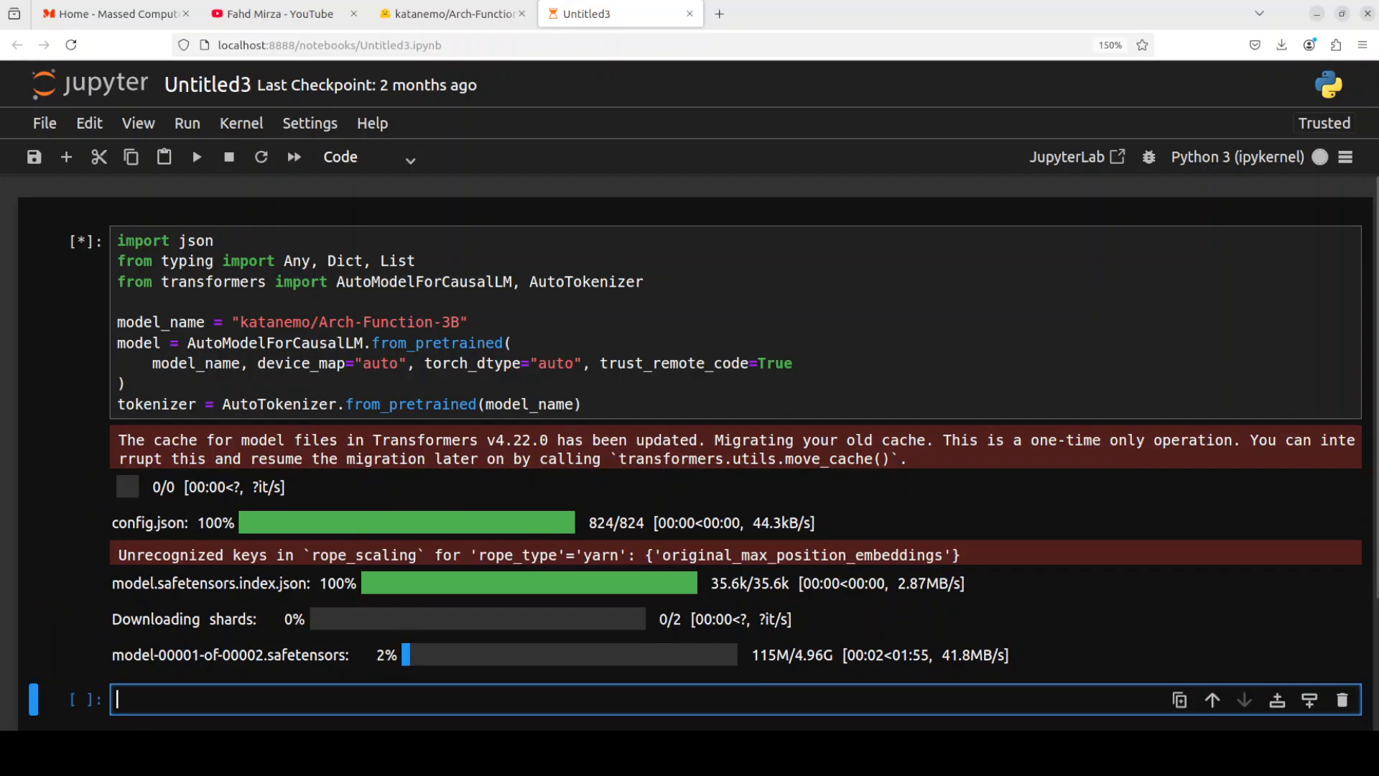
scroll(down, 3)
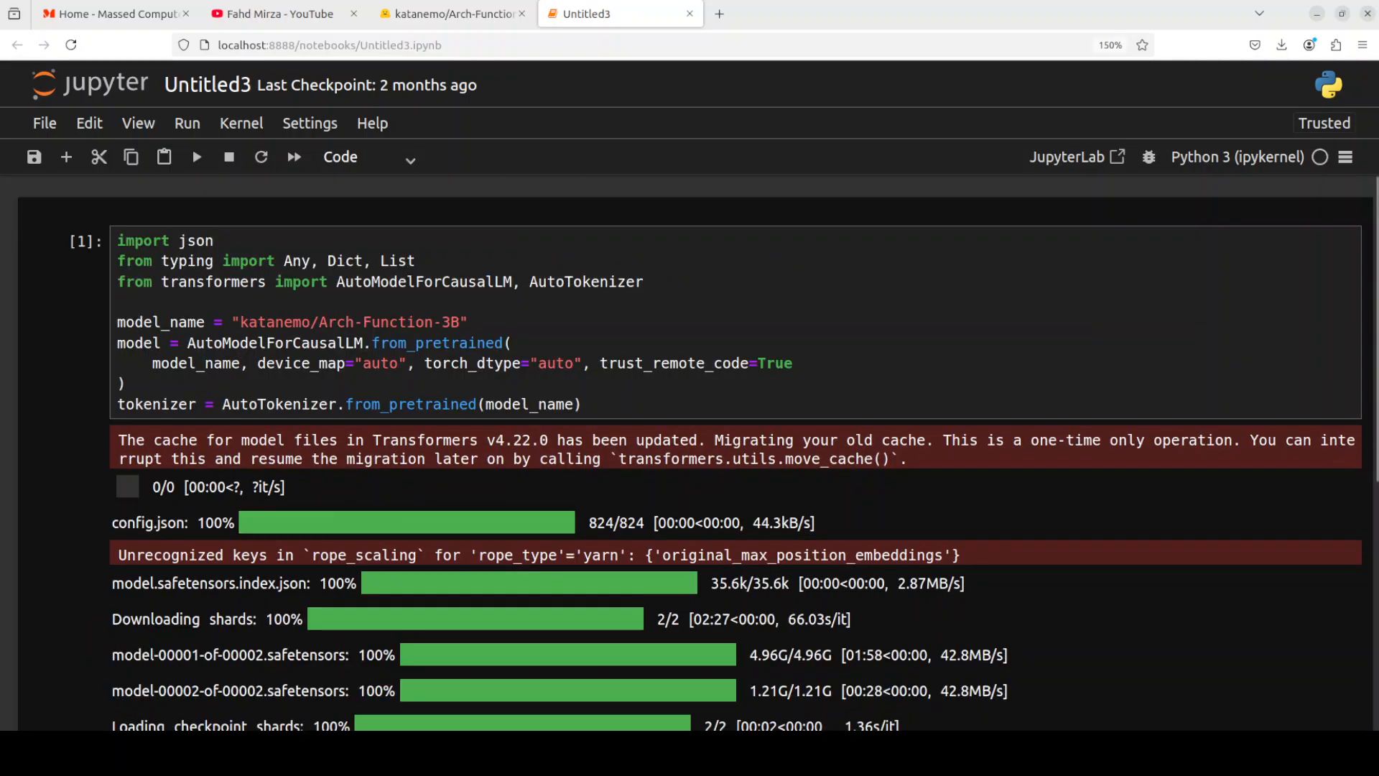
scroll(down, 3)
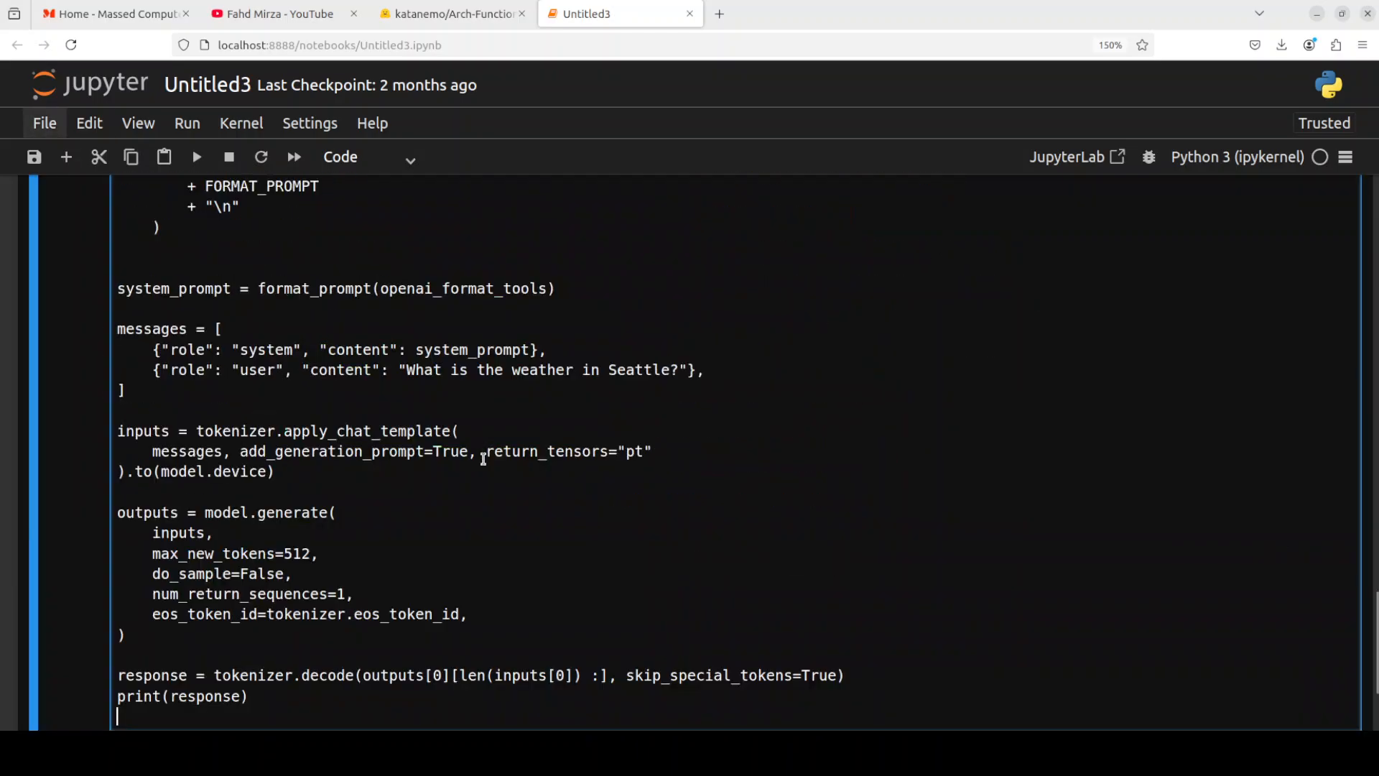
- Fill a new cell with TASK_PROMPT, TOOL_PROMPT, FORMAT_PROMPT, the get_weather_api definition and the Seattle generate/decode code
scroll(up, 3)
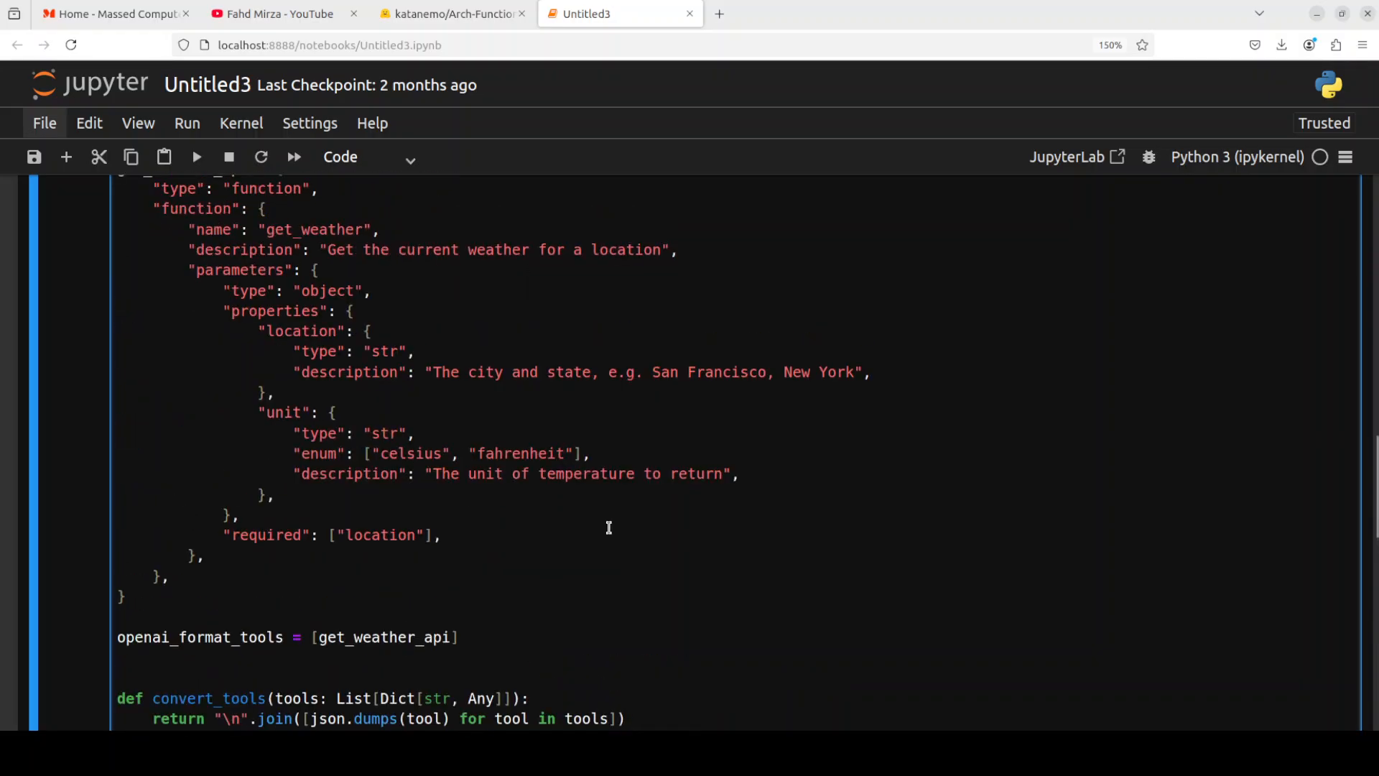
scroll(down, 3)
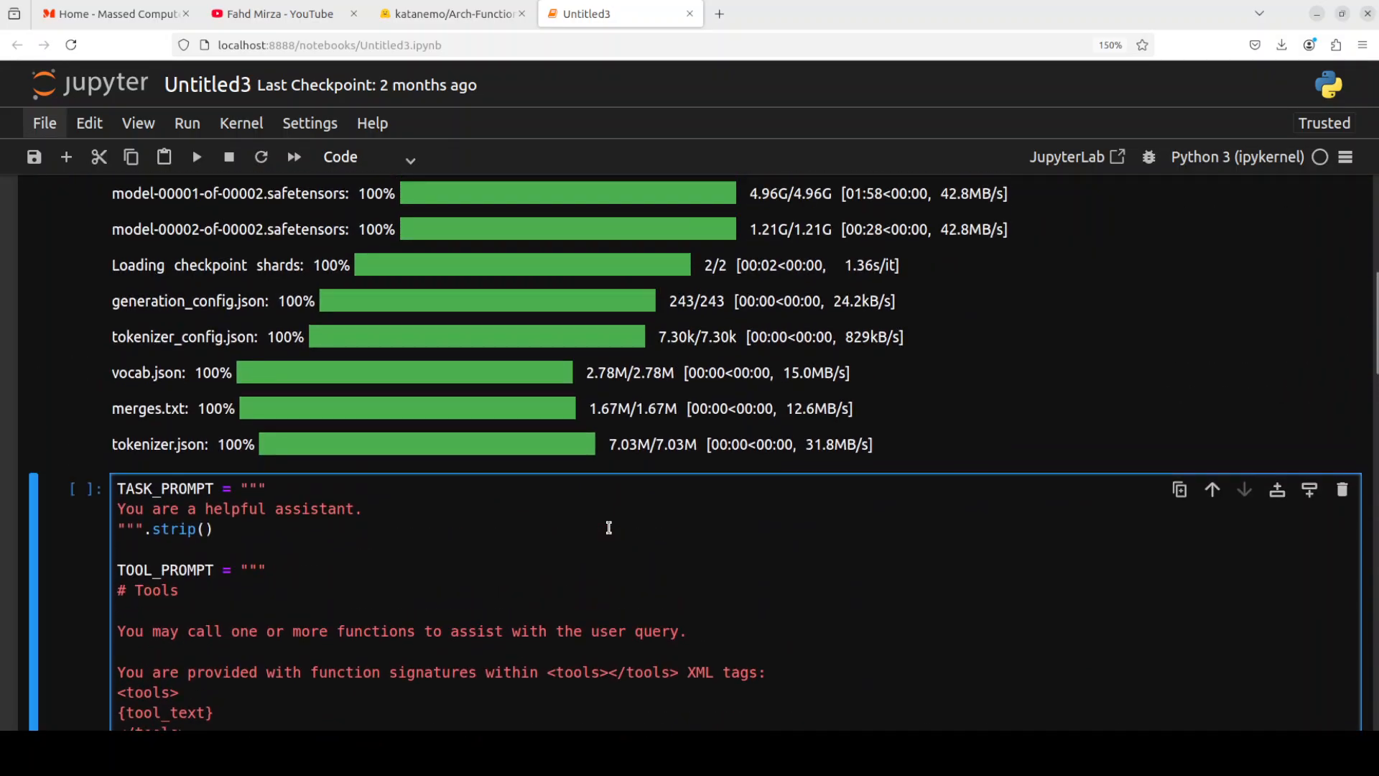
scroll(down, 3)
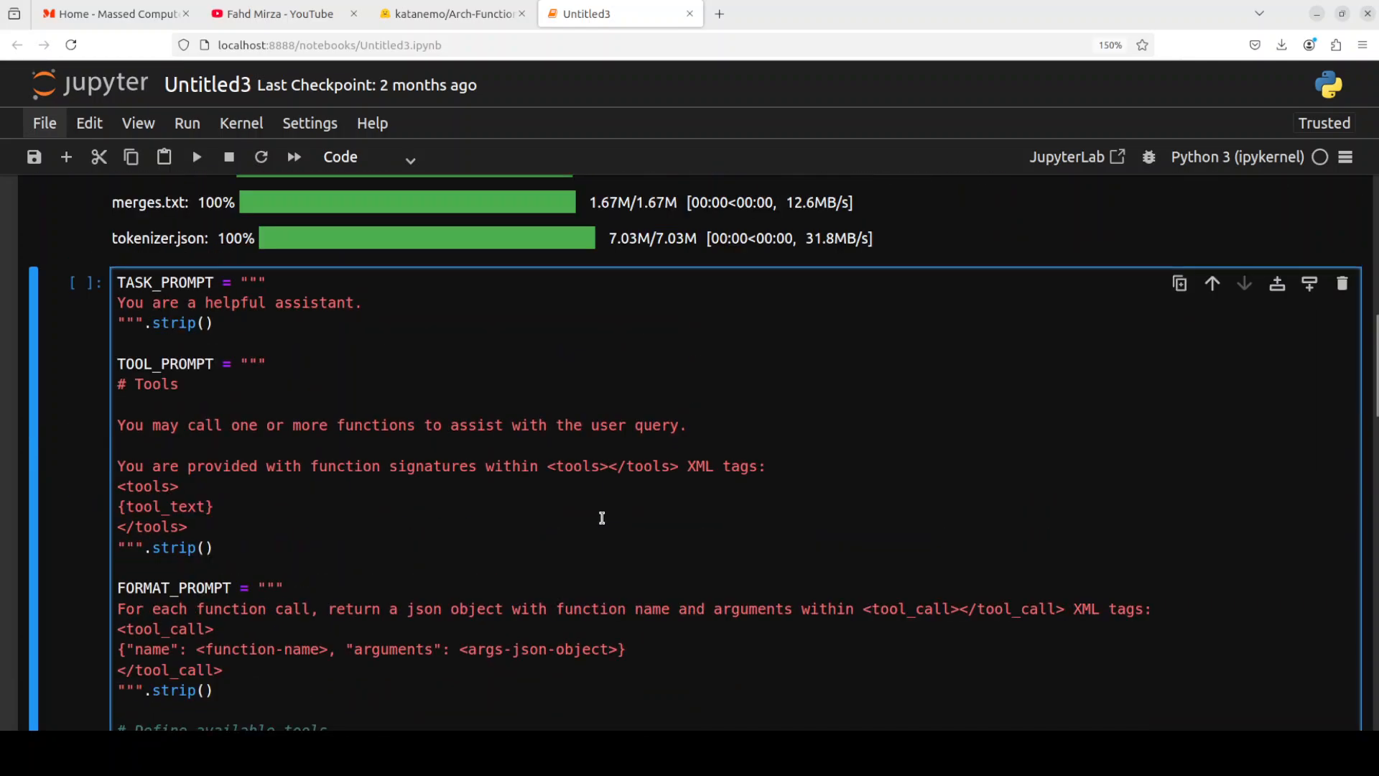
mouse_move(597, 516)
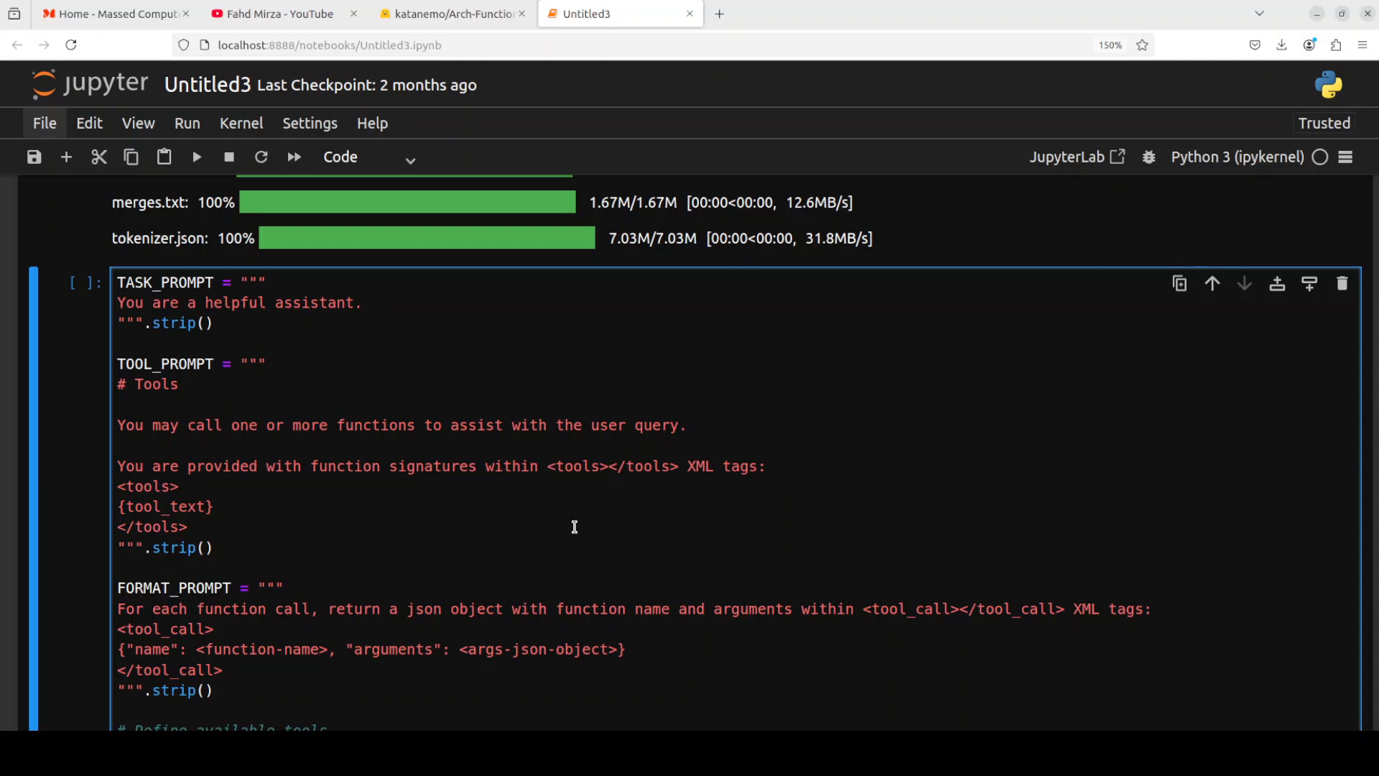
mouse_move(526, 465)
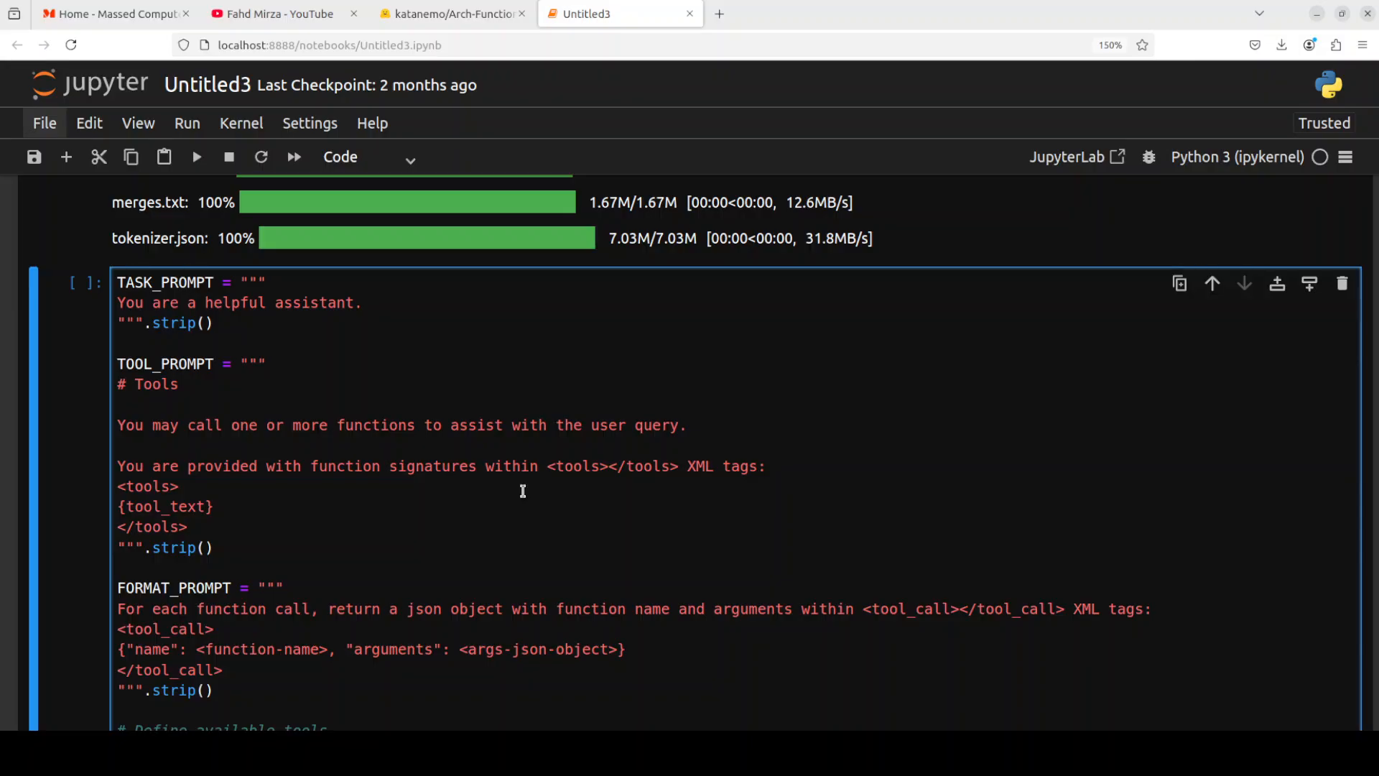
mouse_move(520, 487)
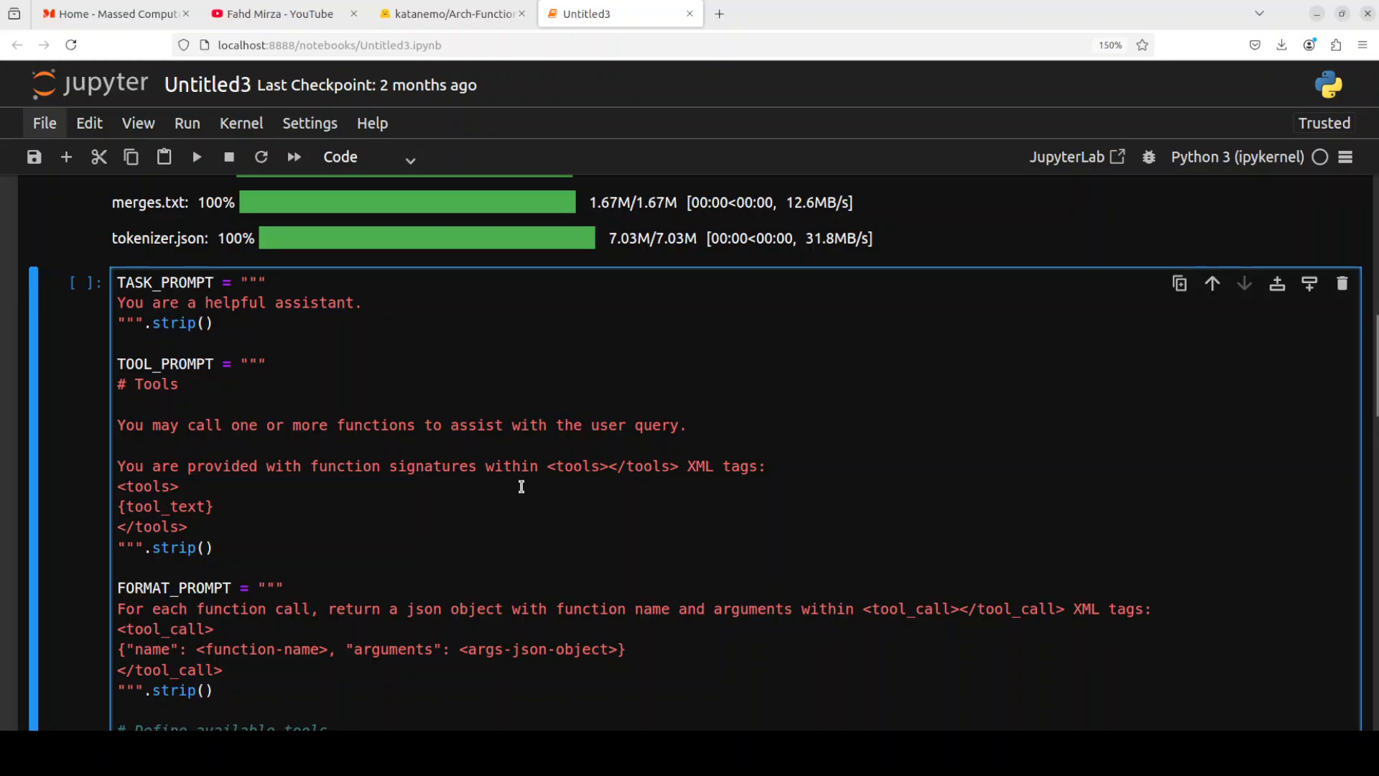
mouse_move(405, 360)
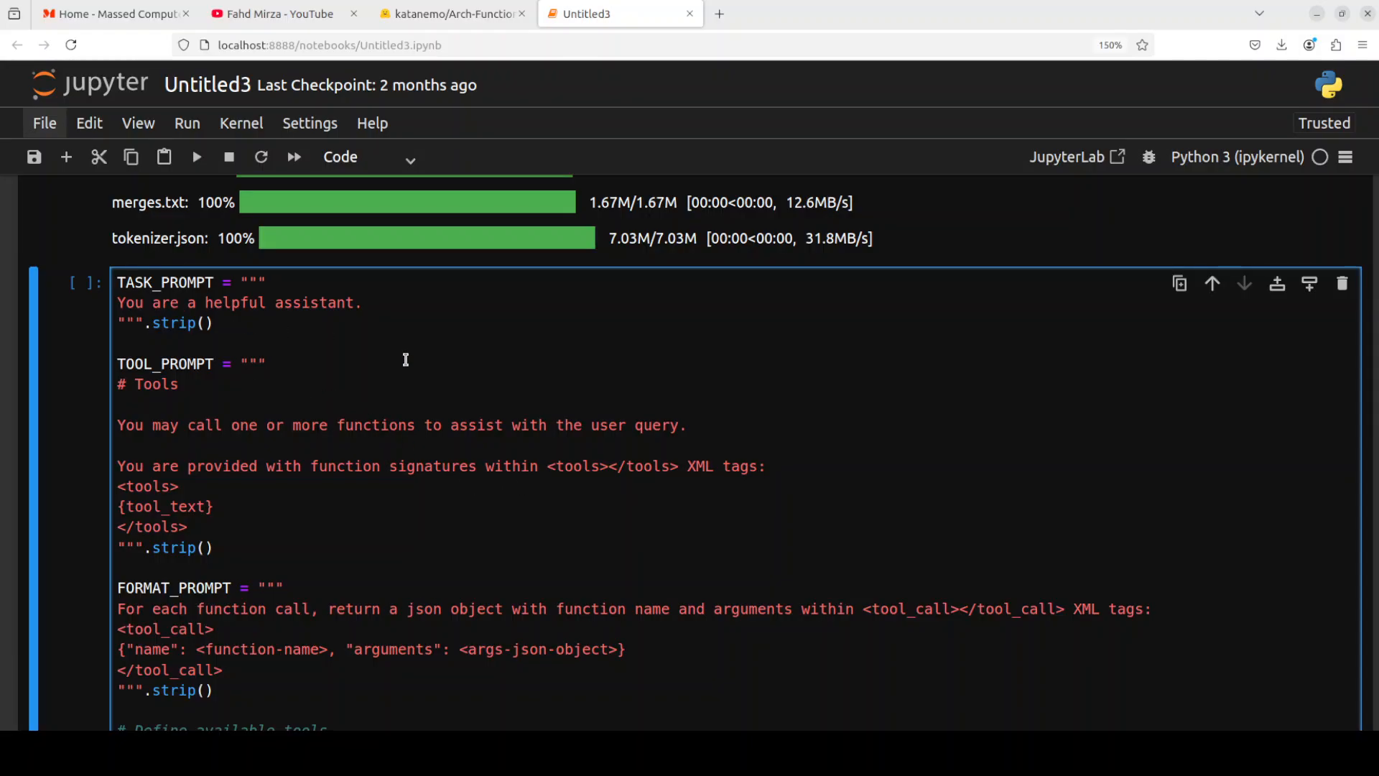
mouse_move(388, 382)
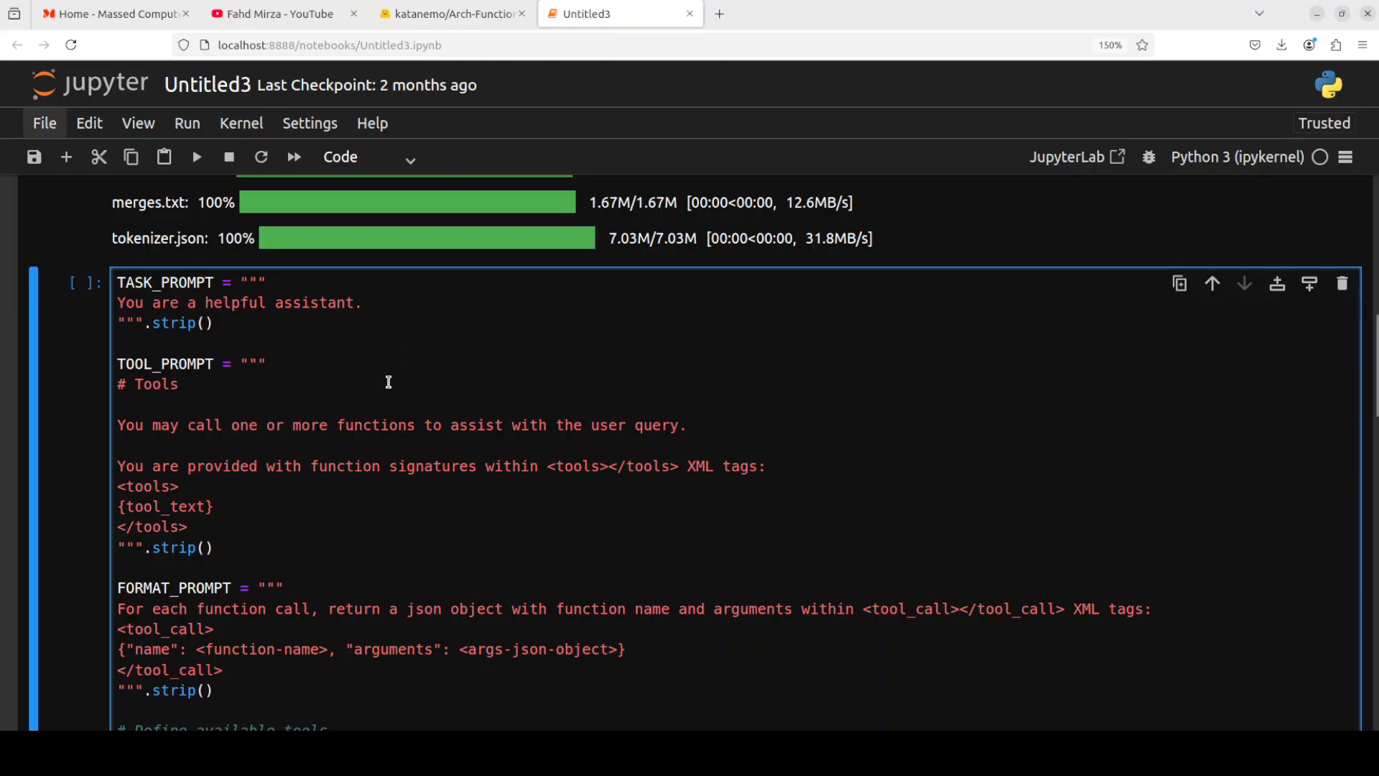
mouse_move(187, 339)
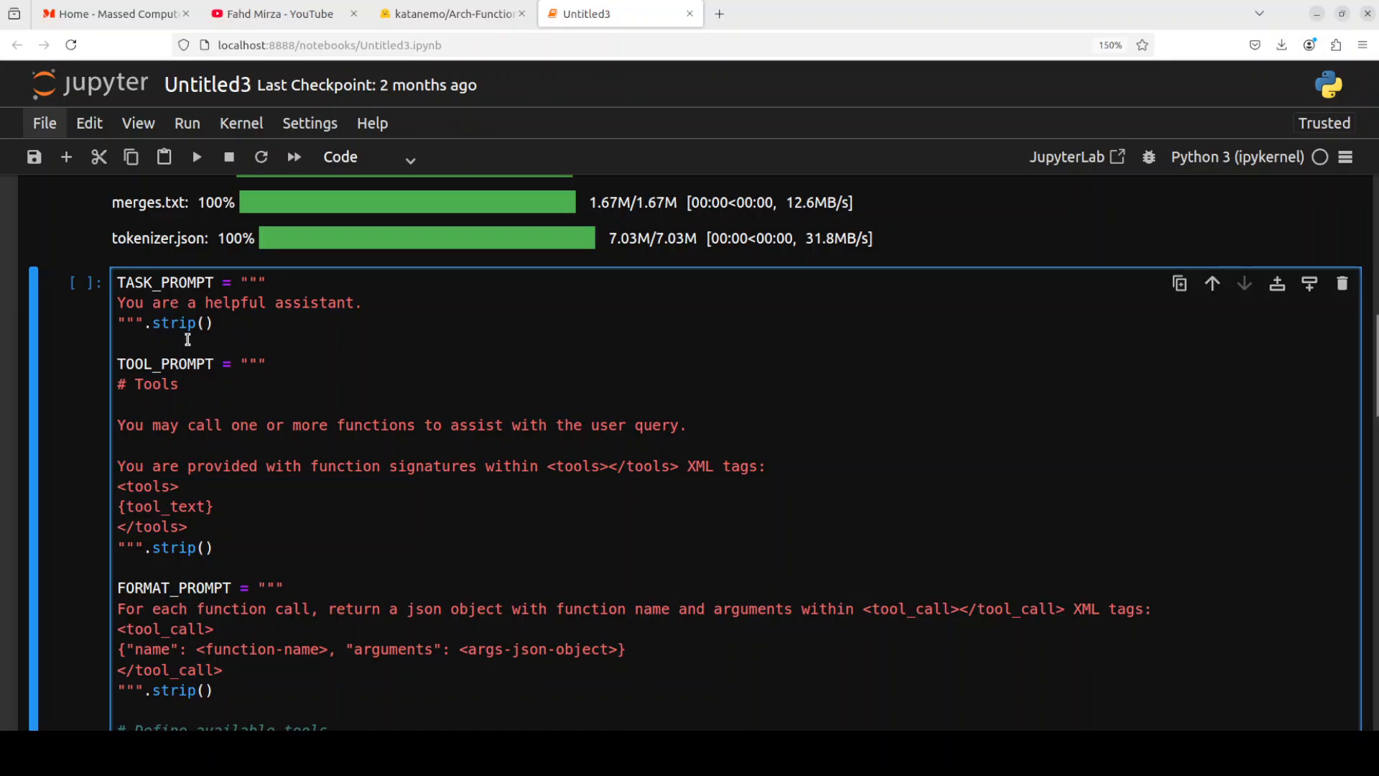
mouse_move(221, 354)
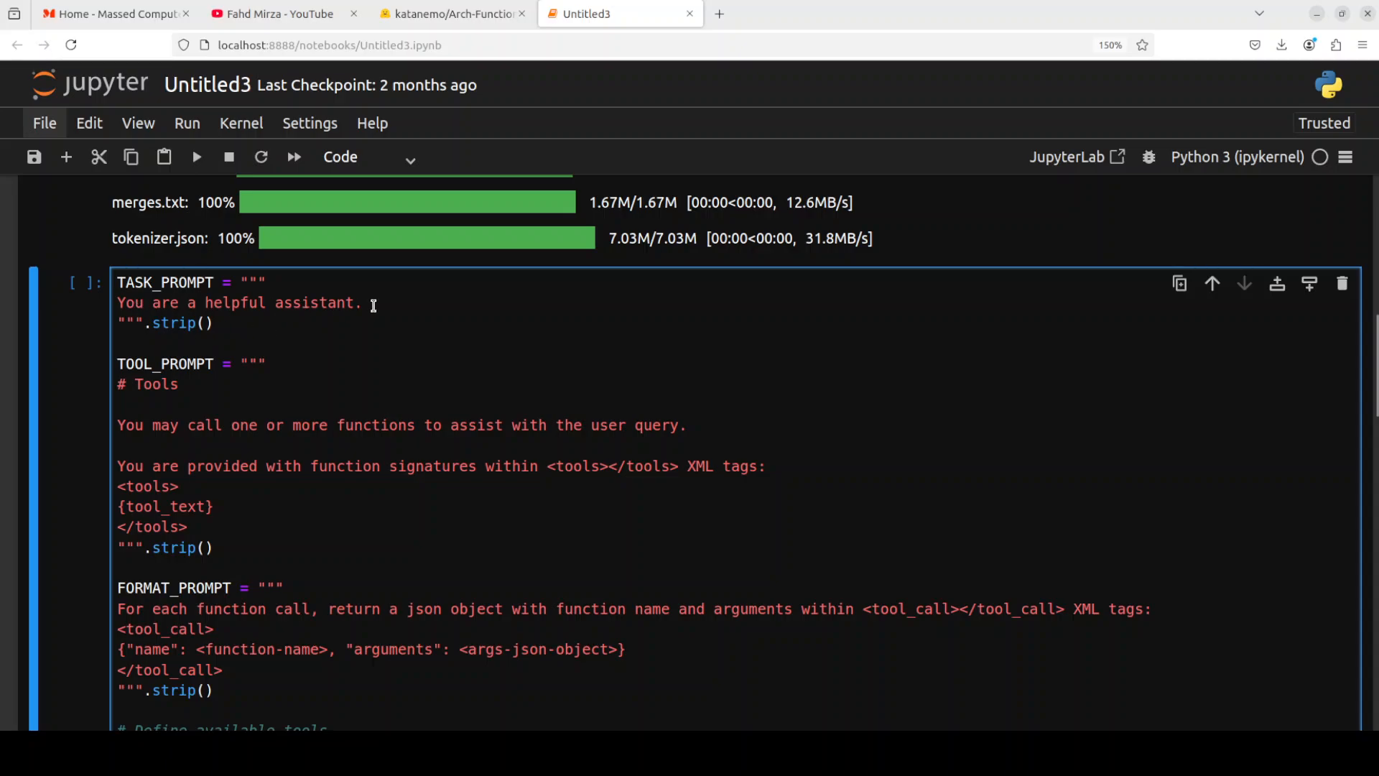
mouse_move(217, 439)
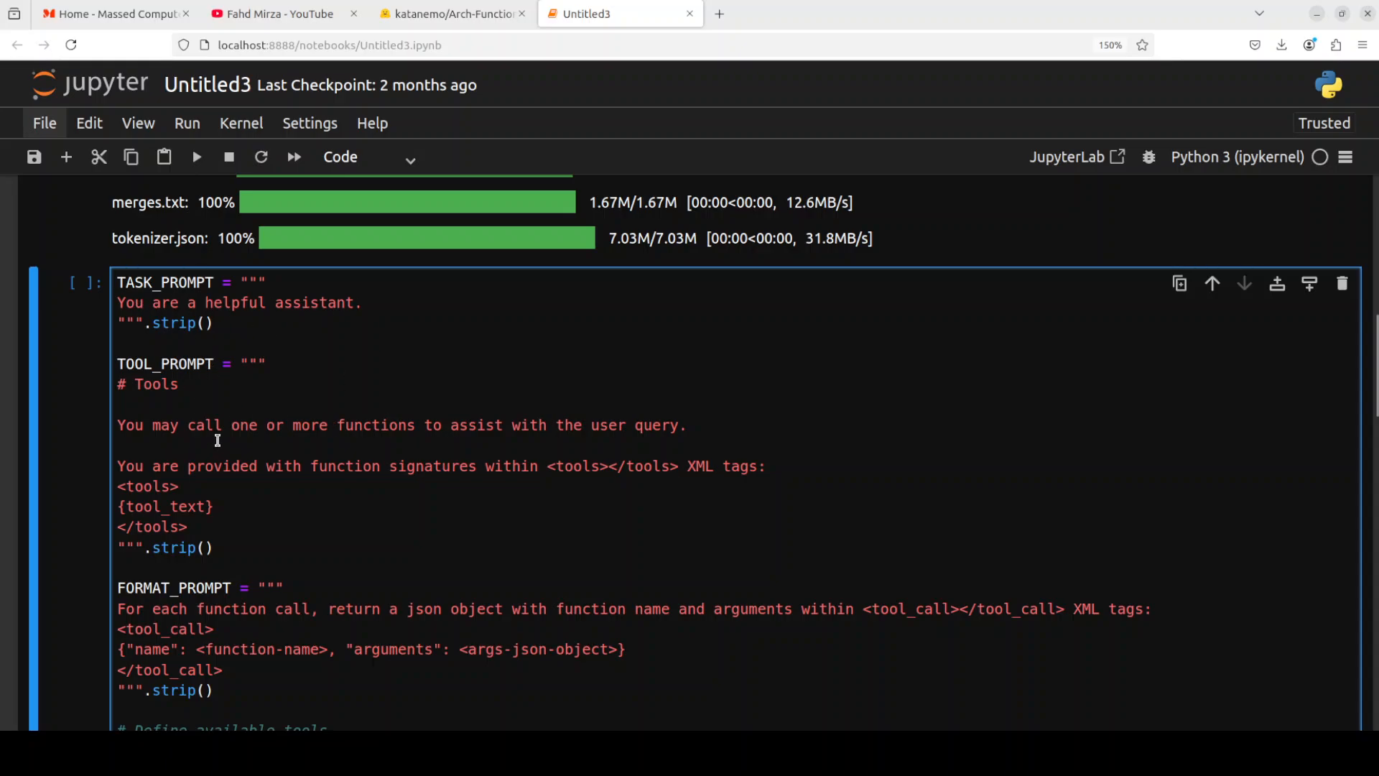
scroll(down, 3)
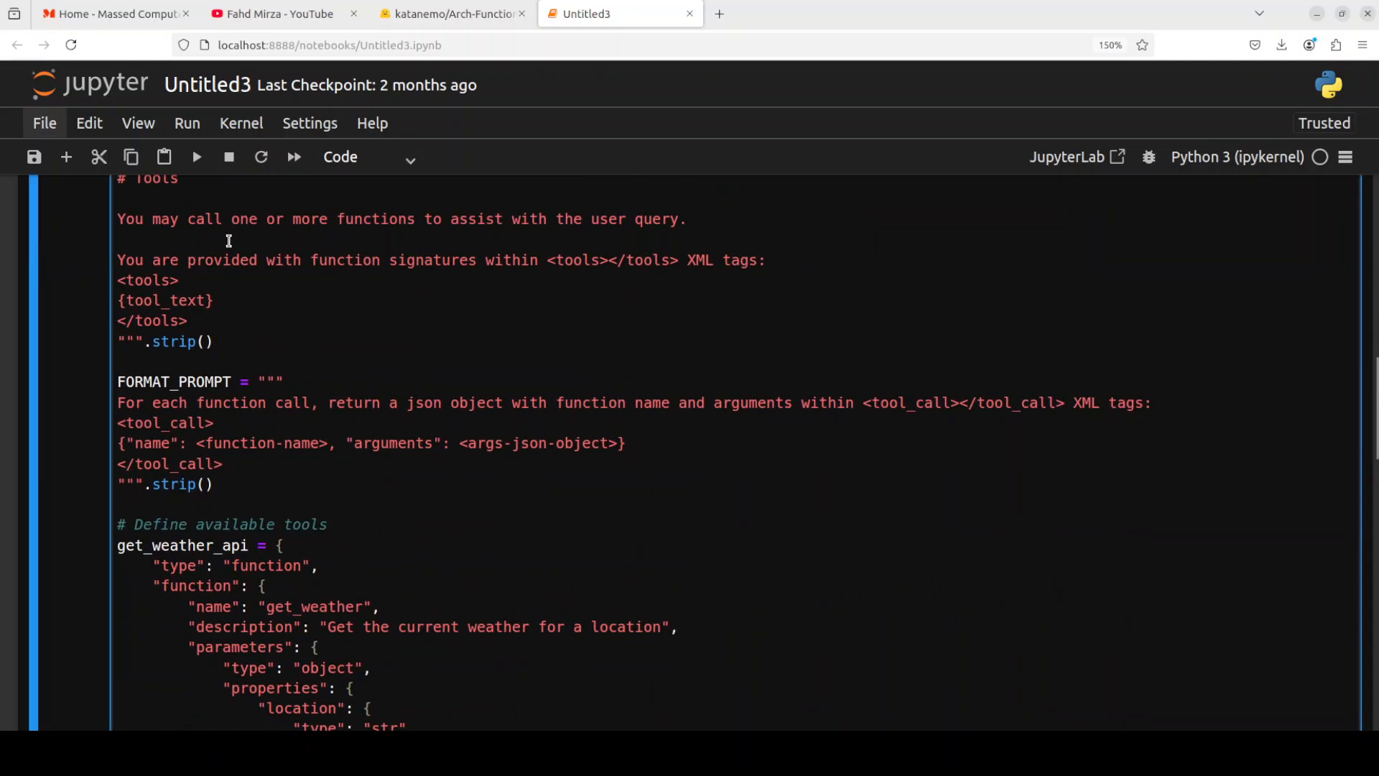
double_click(145, 280)
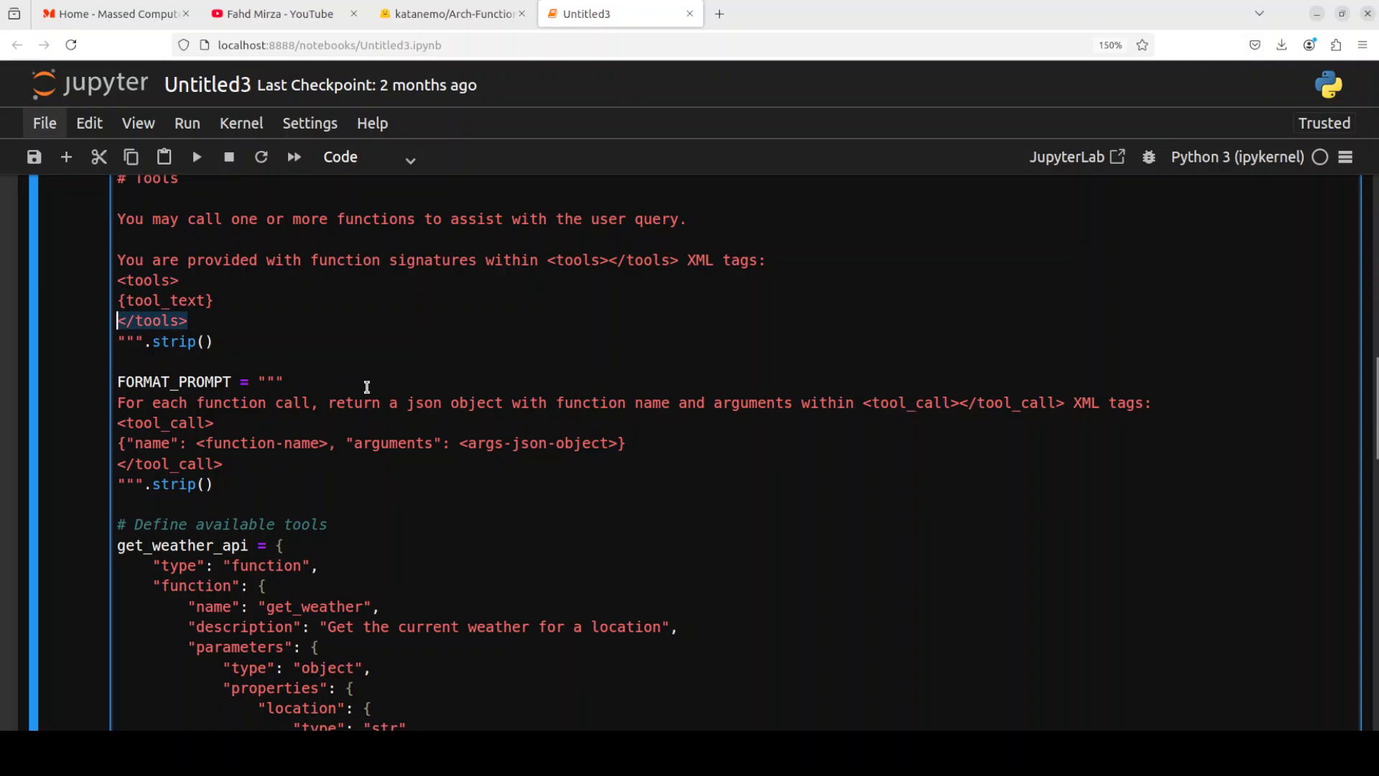
scroll(down, 3)
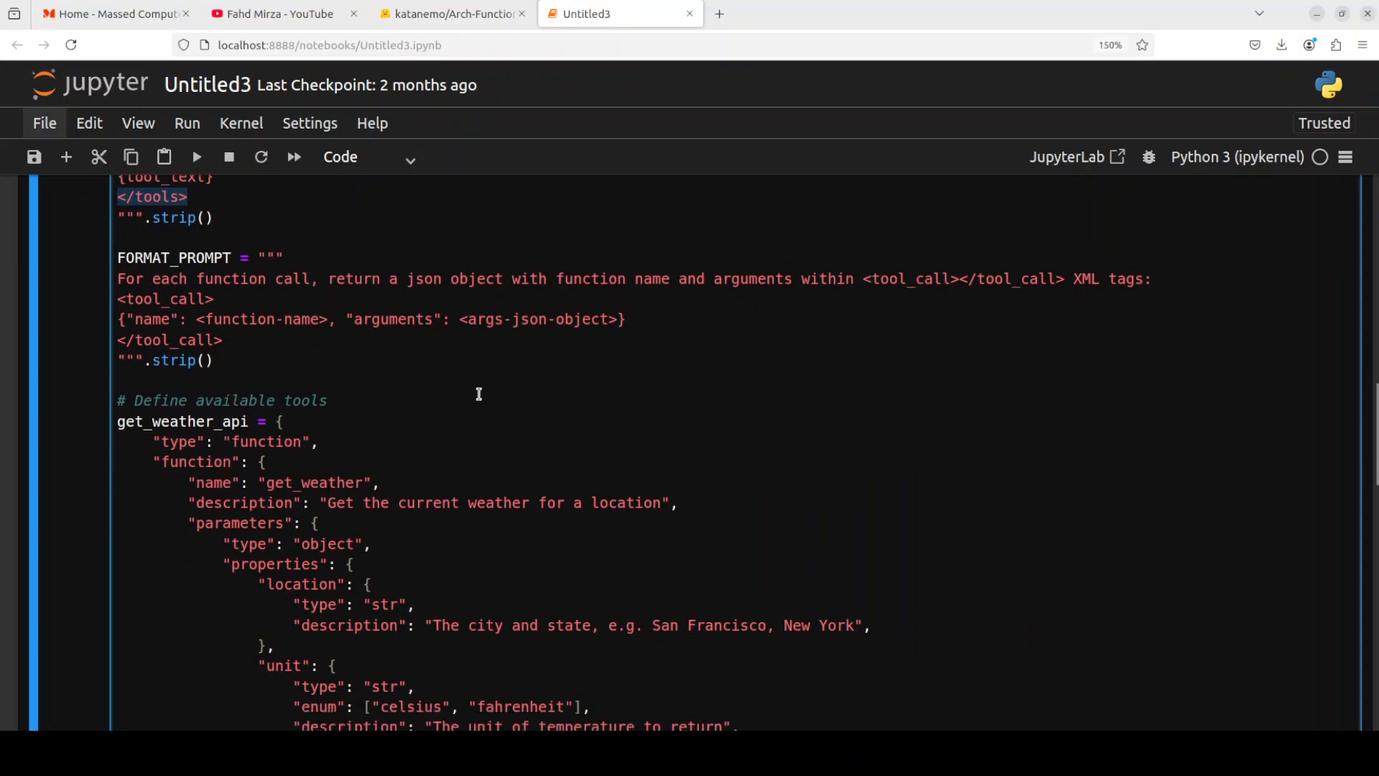
scroll(down, 3)
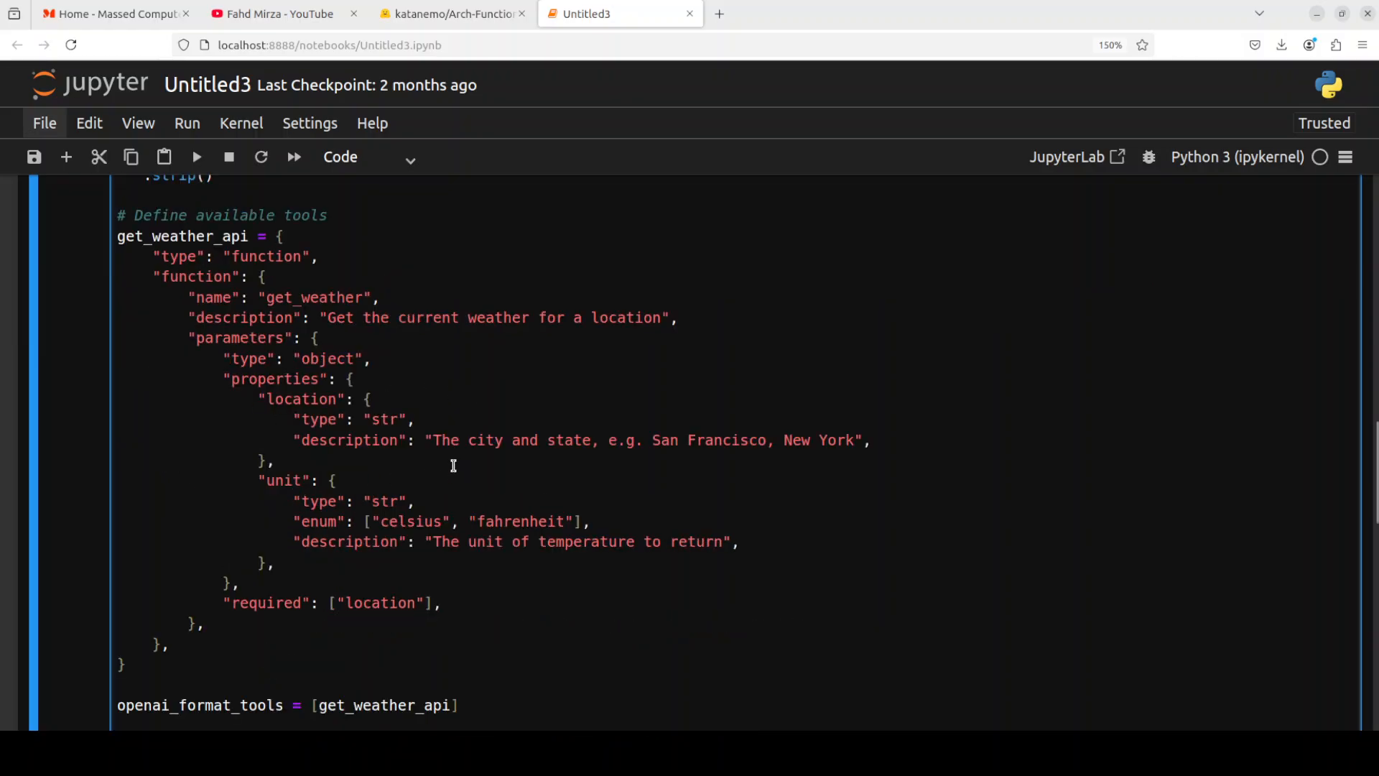
mouse_move(451, 460)
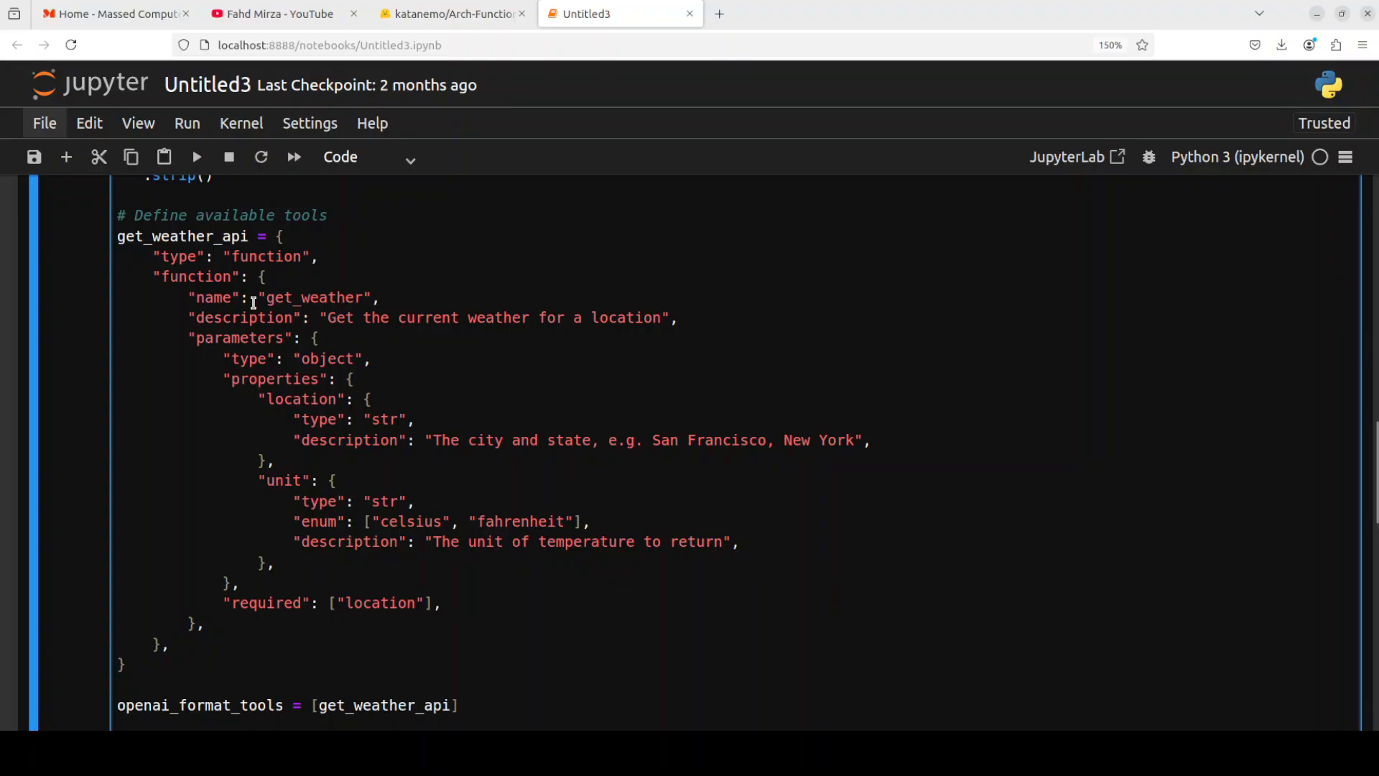
mouse_move(419, 364)
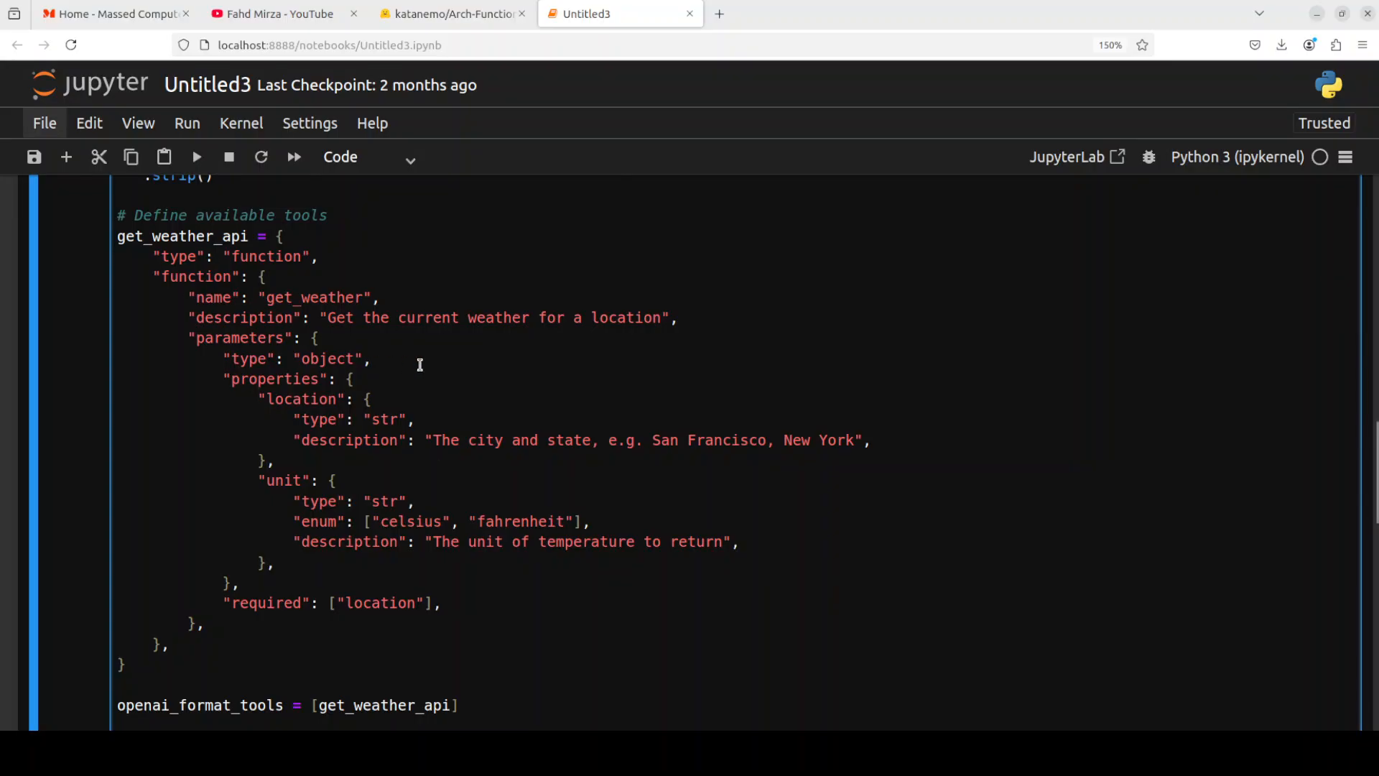
mouse_move(629, 398)
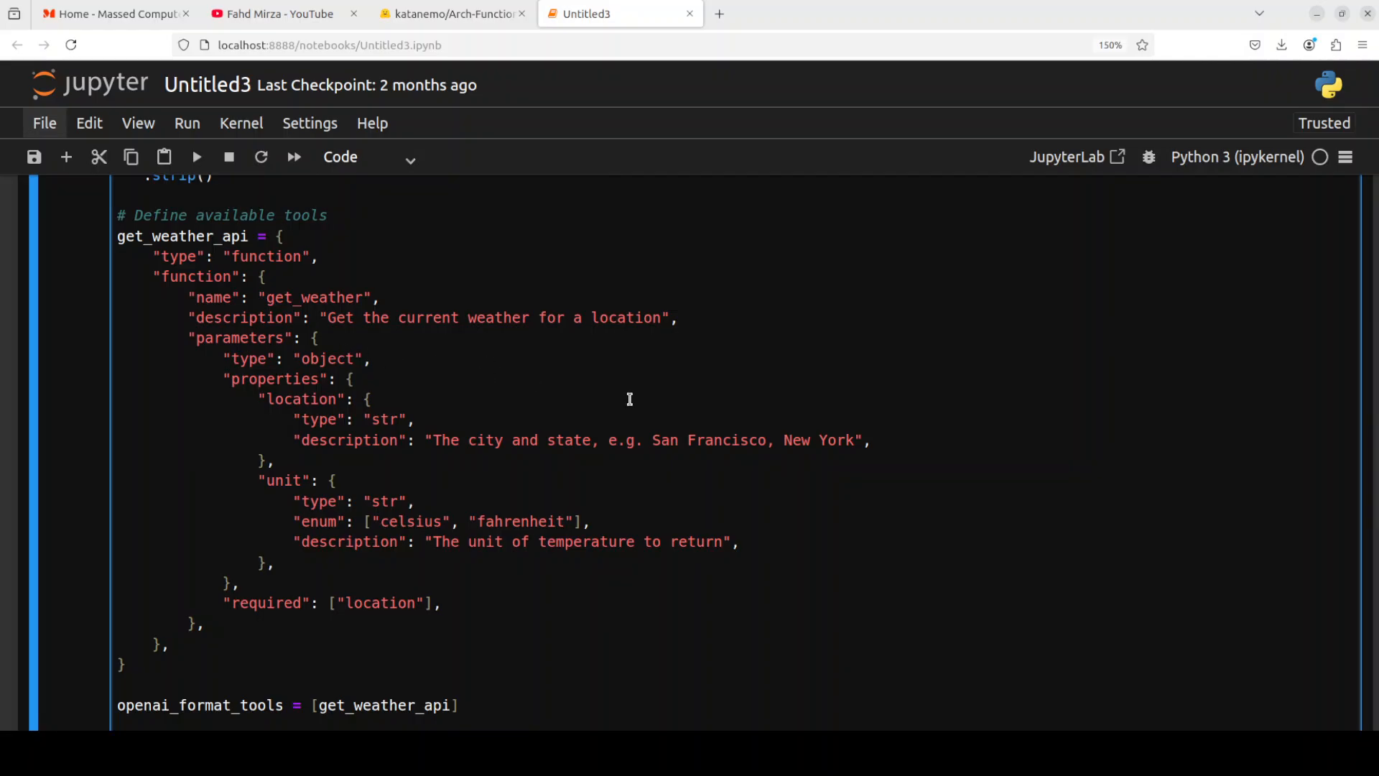
mouse_move(302, 382)
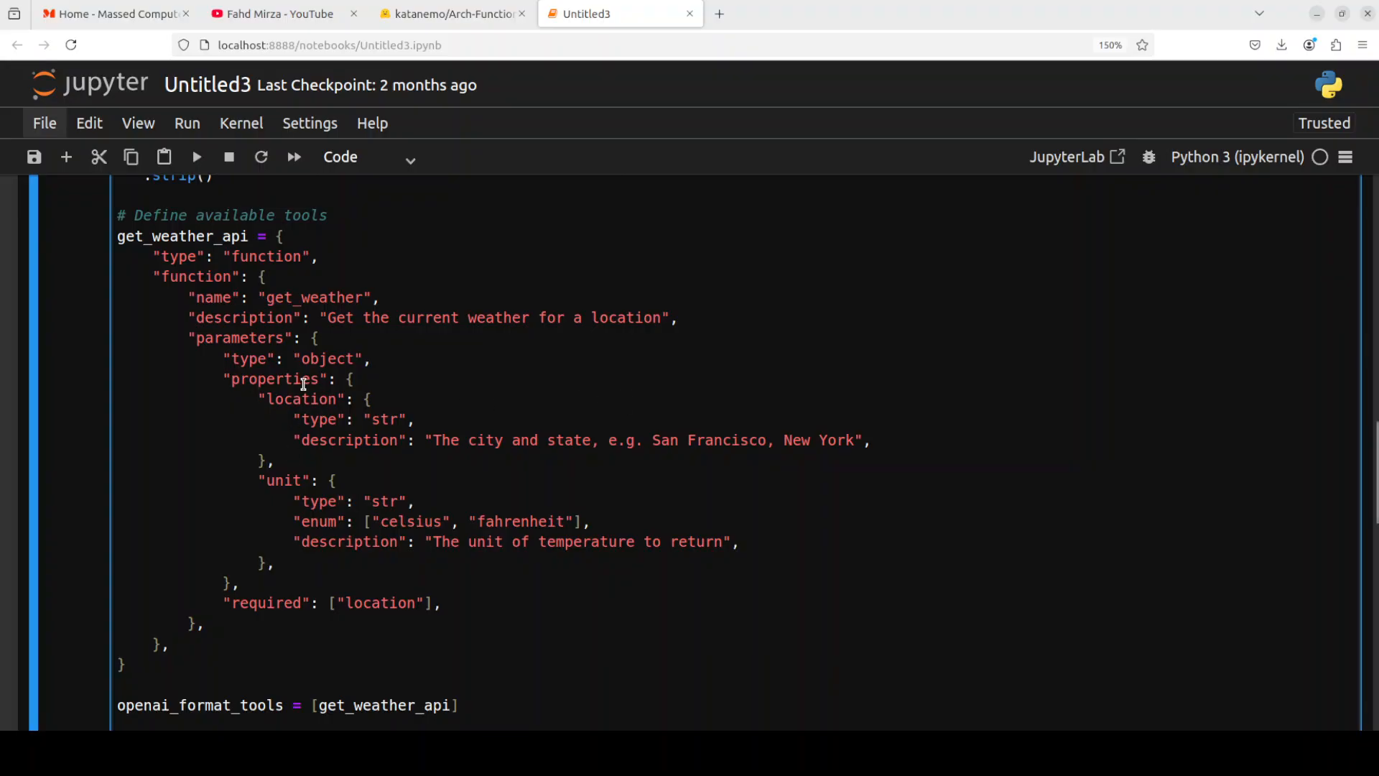
double_click(299, 398)
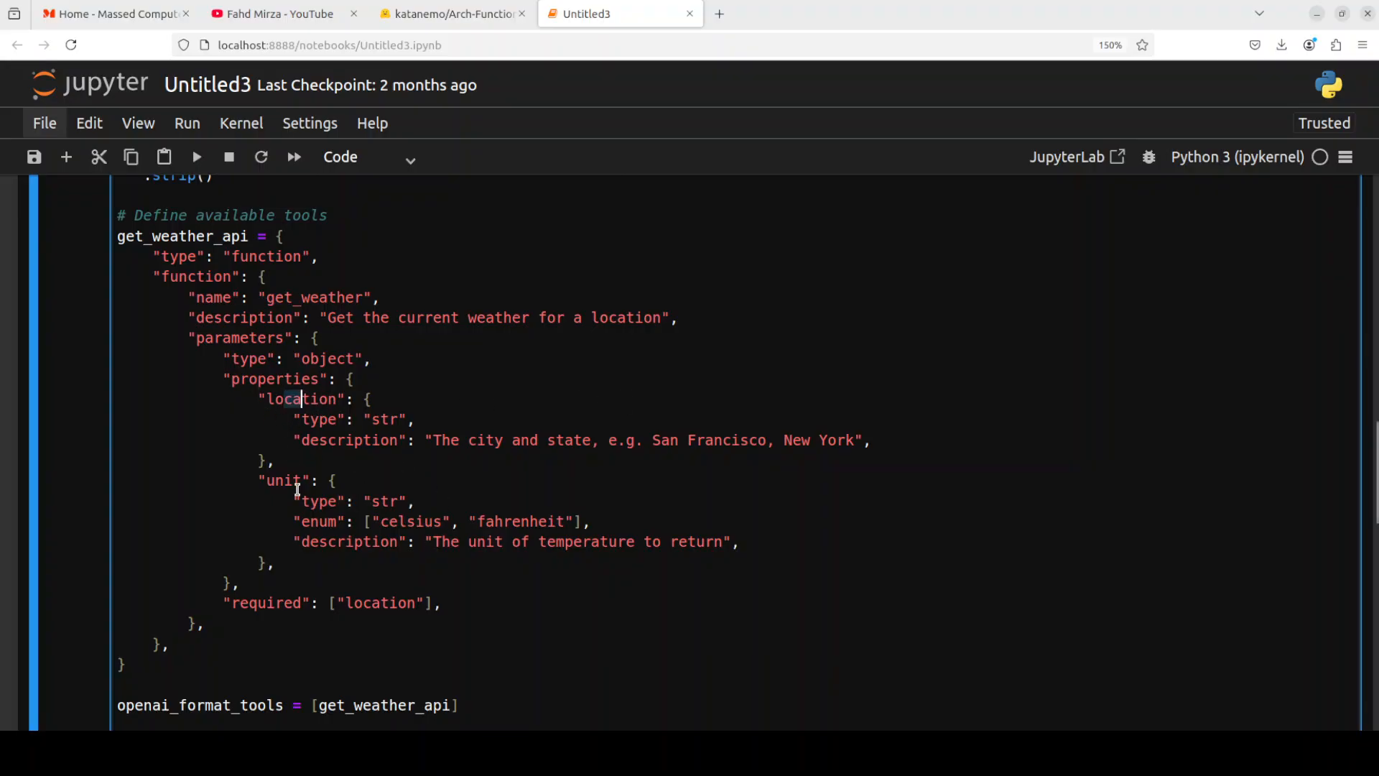
mouse_move(604, 498)
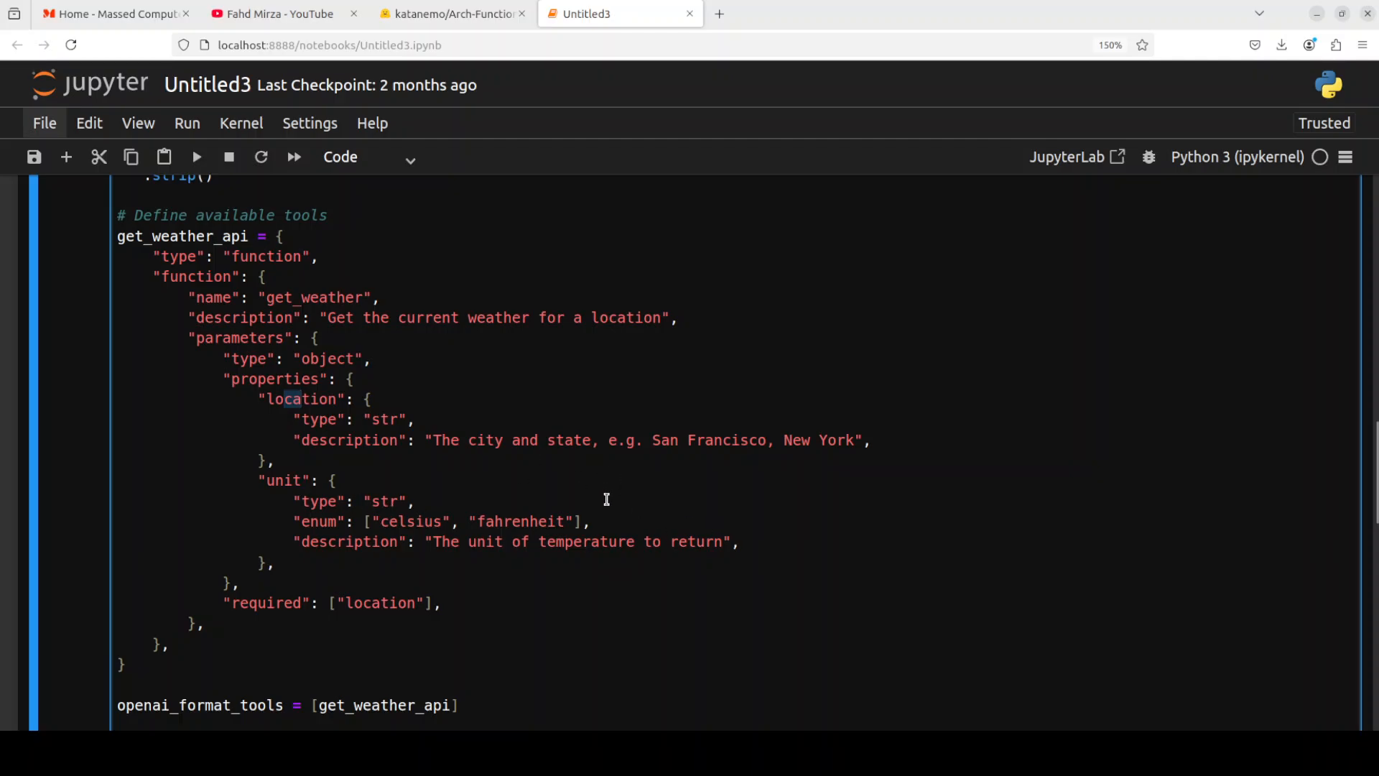
scroll(down, 3)
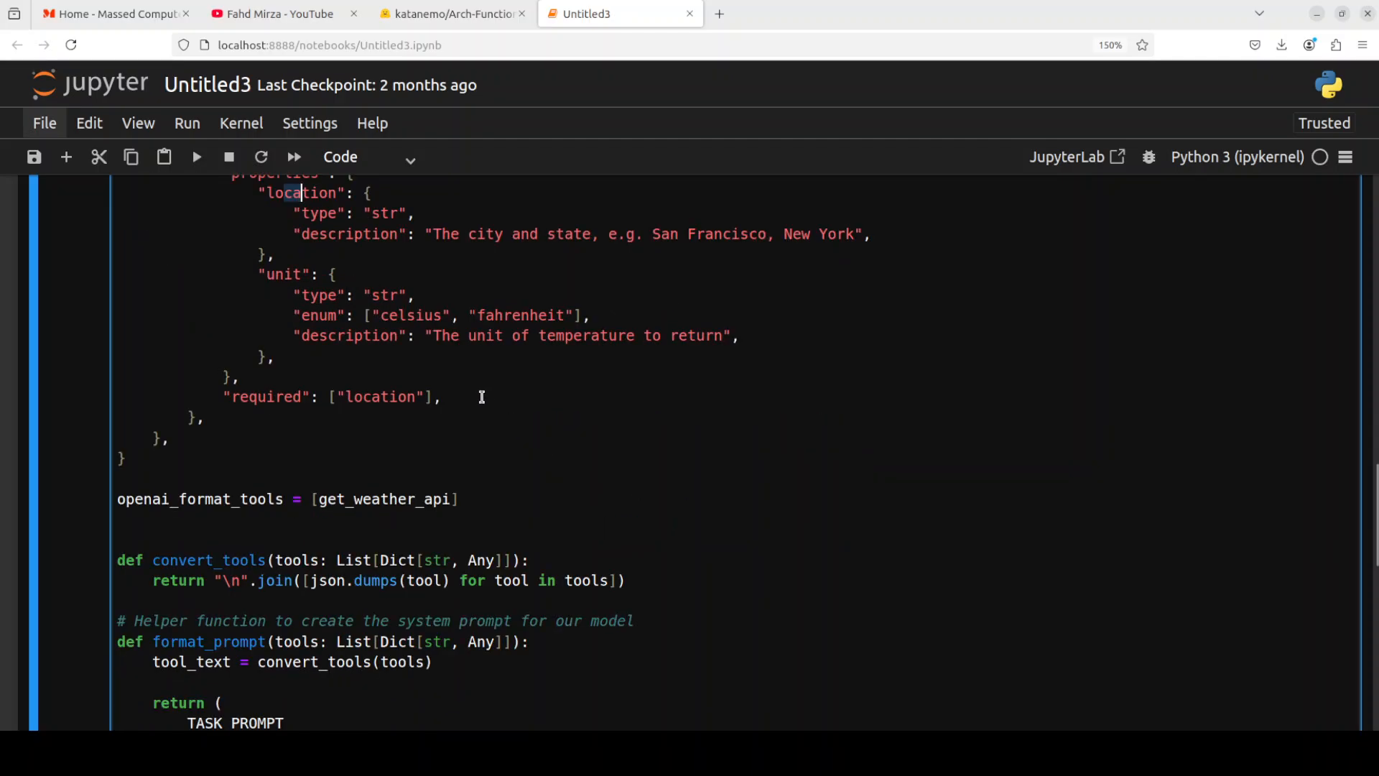
mouse_move(522, 439)
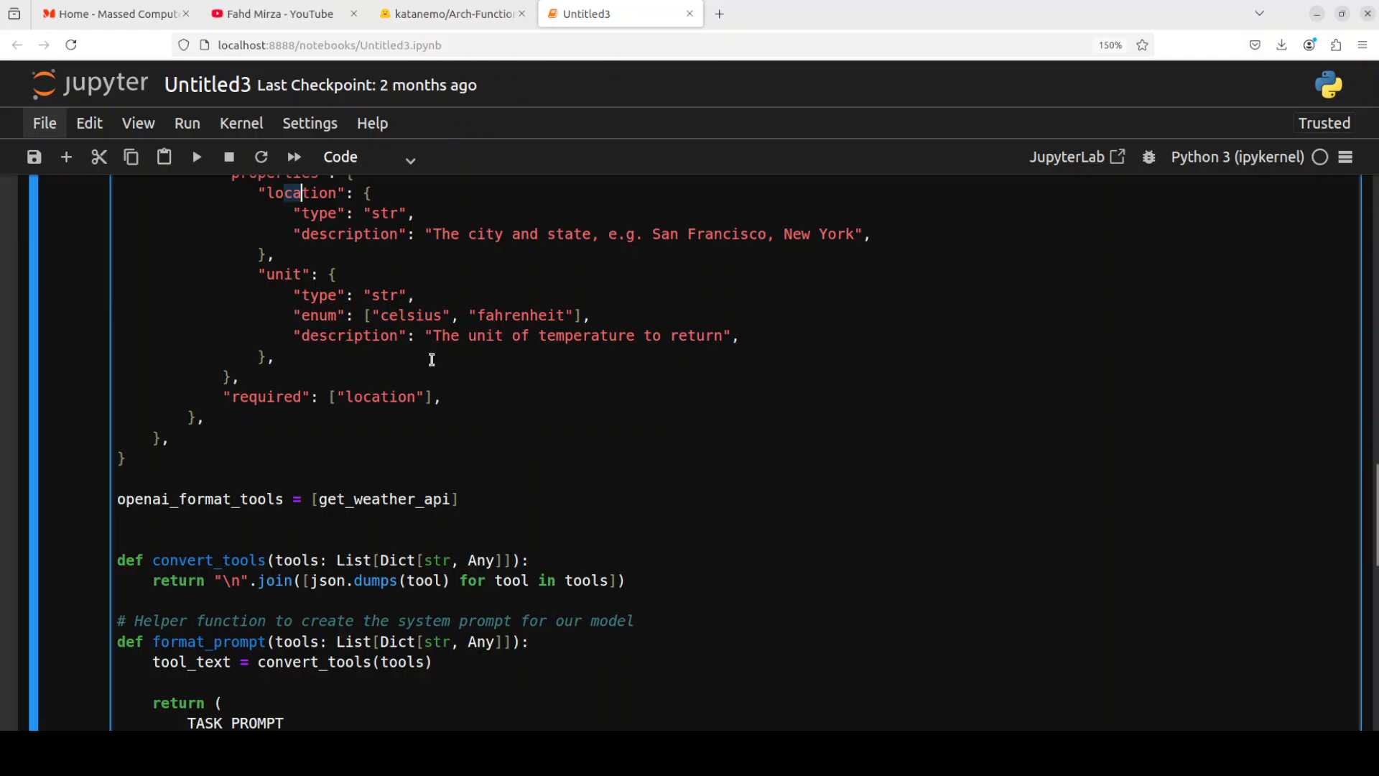
scroll(down, 3)
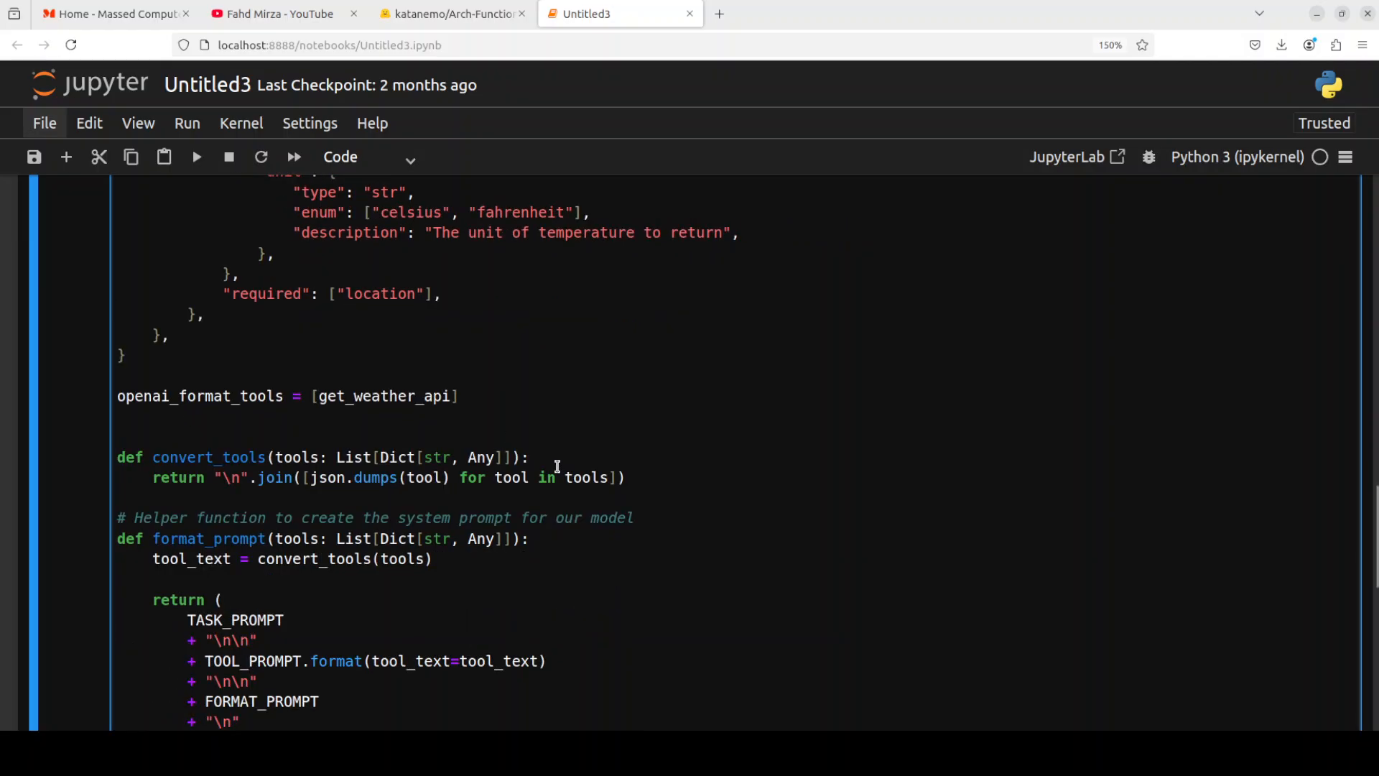
double_click(385, 397)
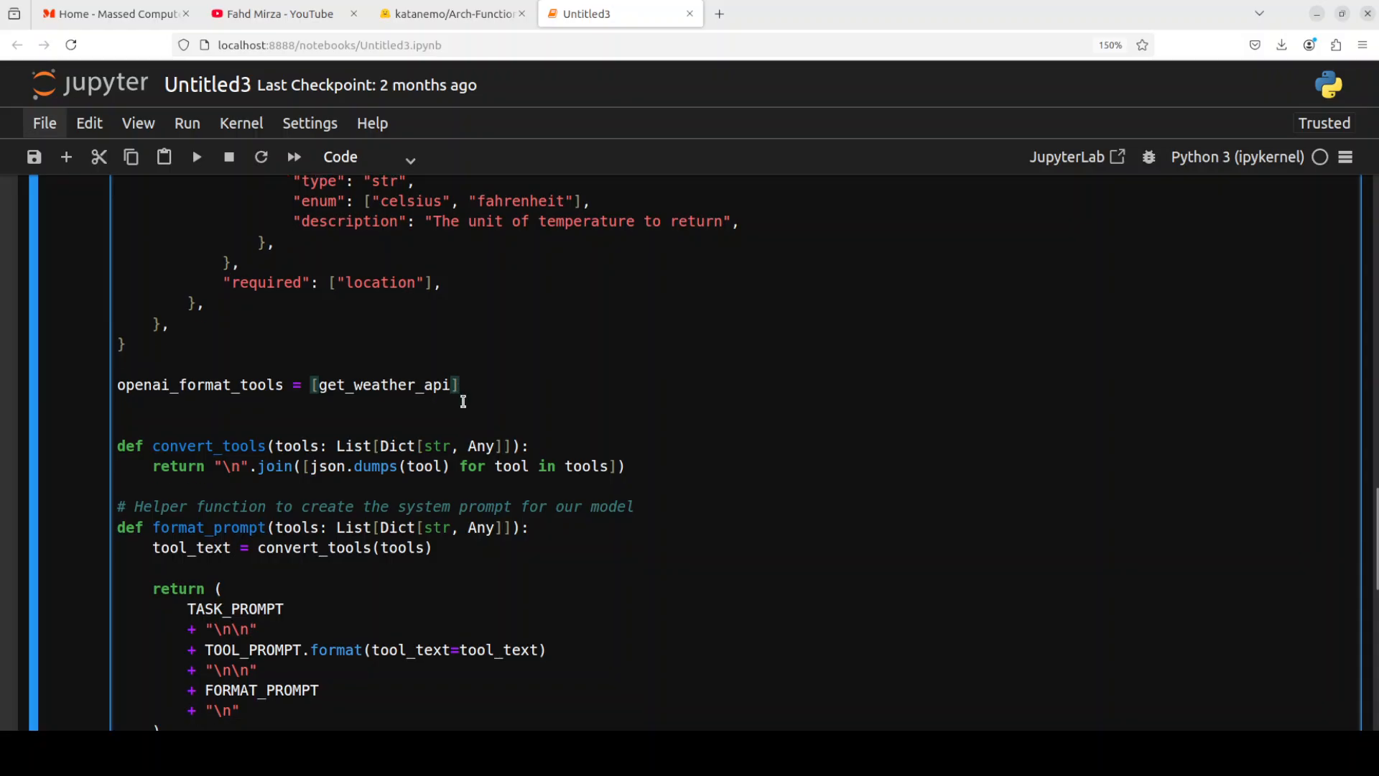
scroll(down, 3)
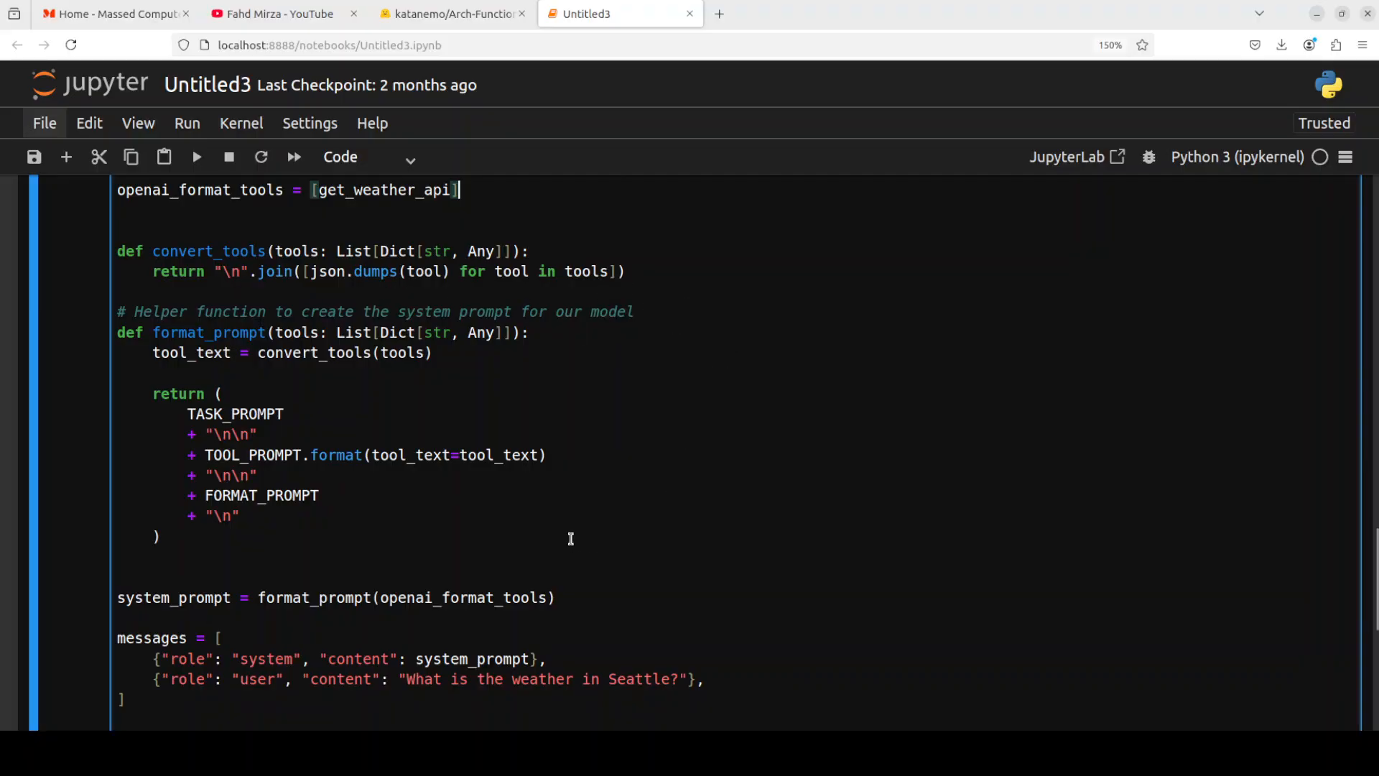
scroll(down, 3)
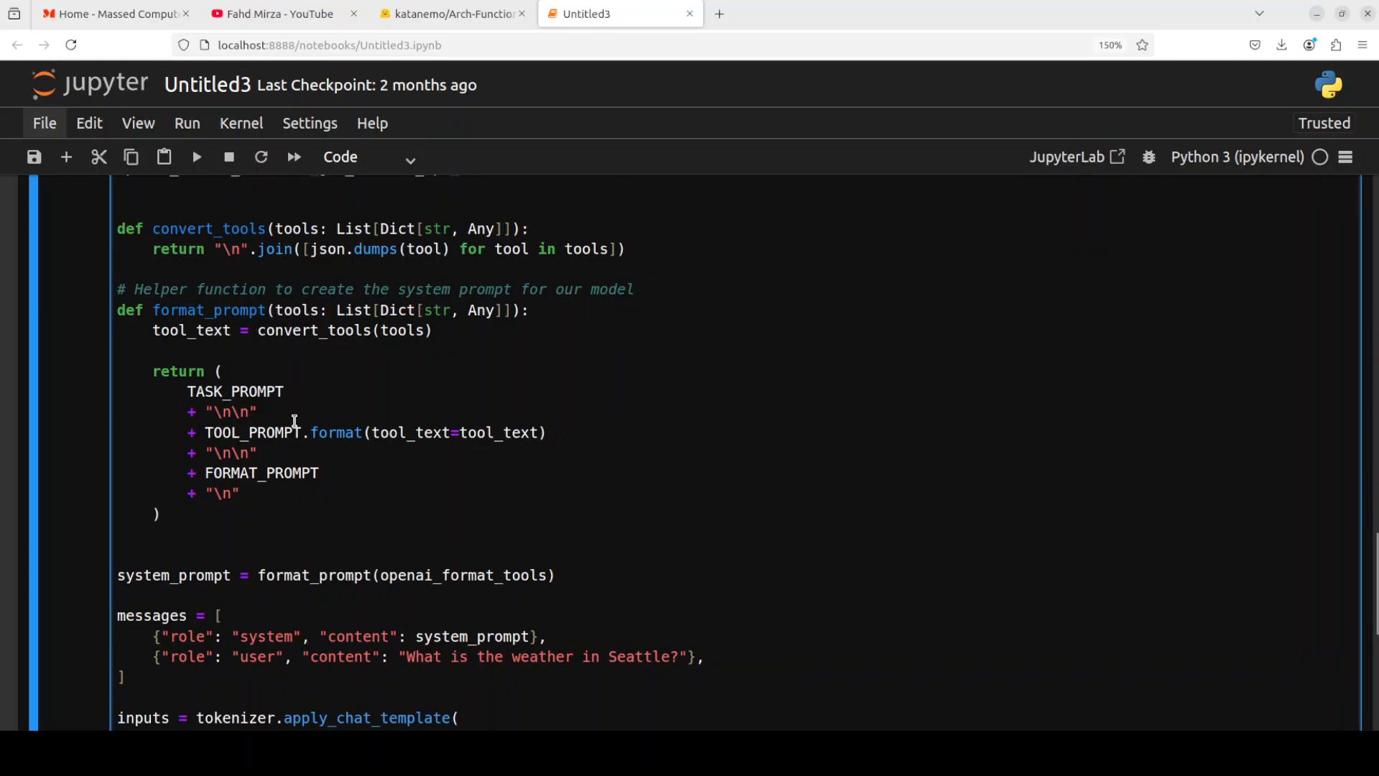
scroll(down, 3)
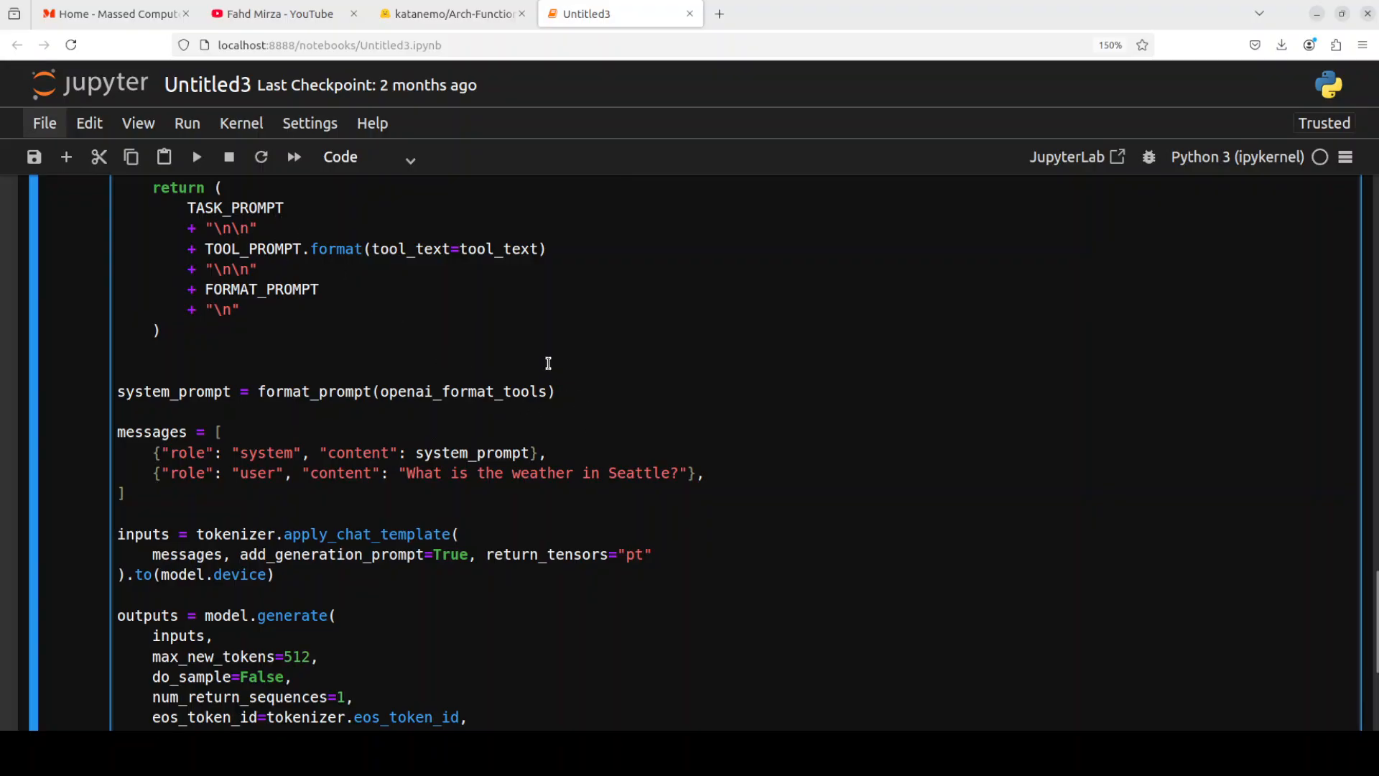
mouse_move(637, 375)
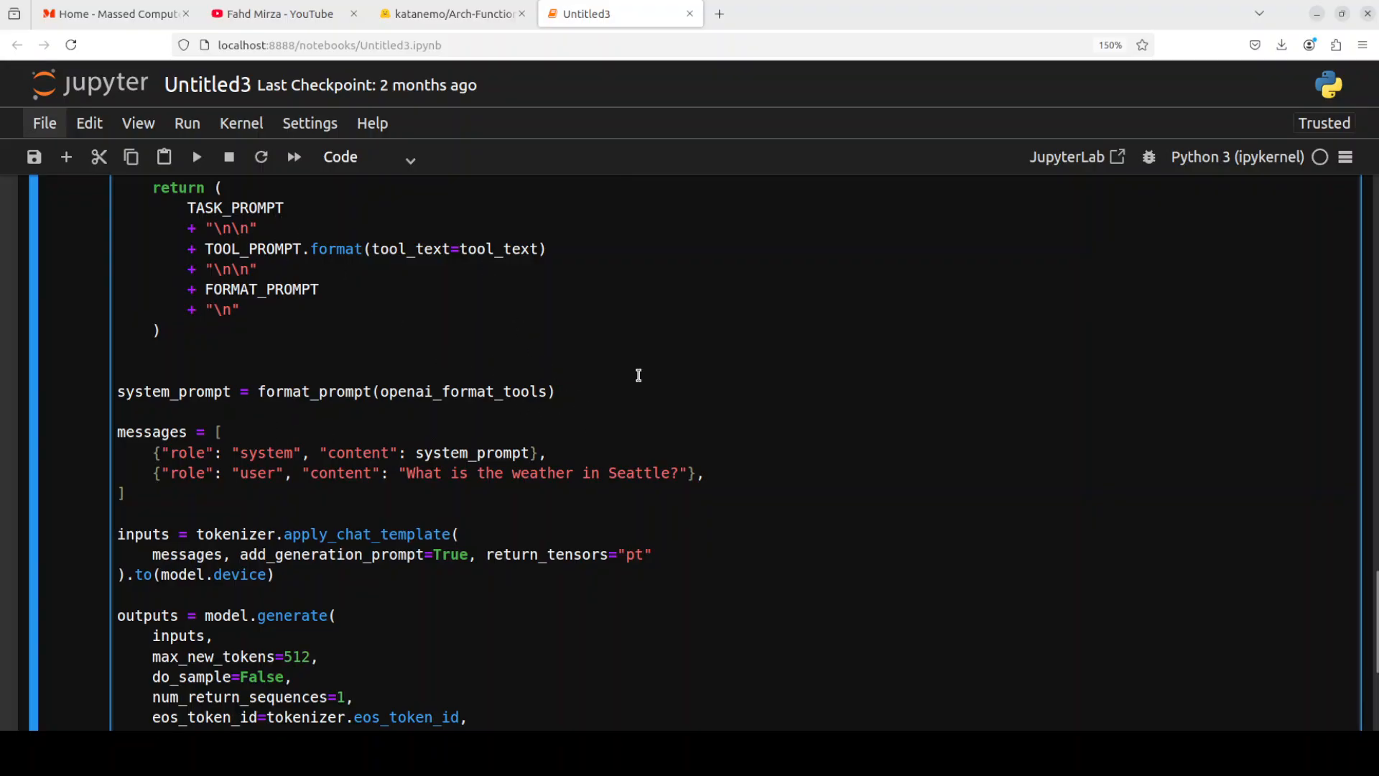
scroll(down, 3)
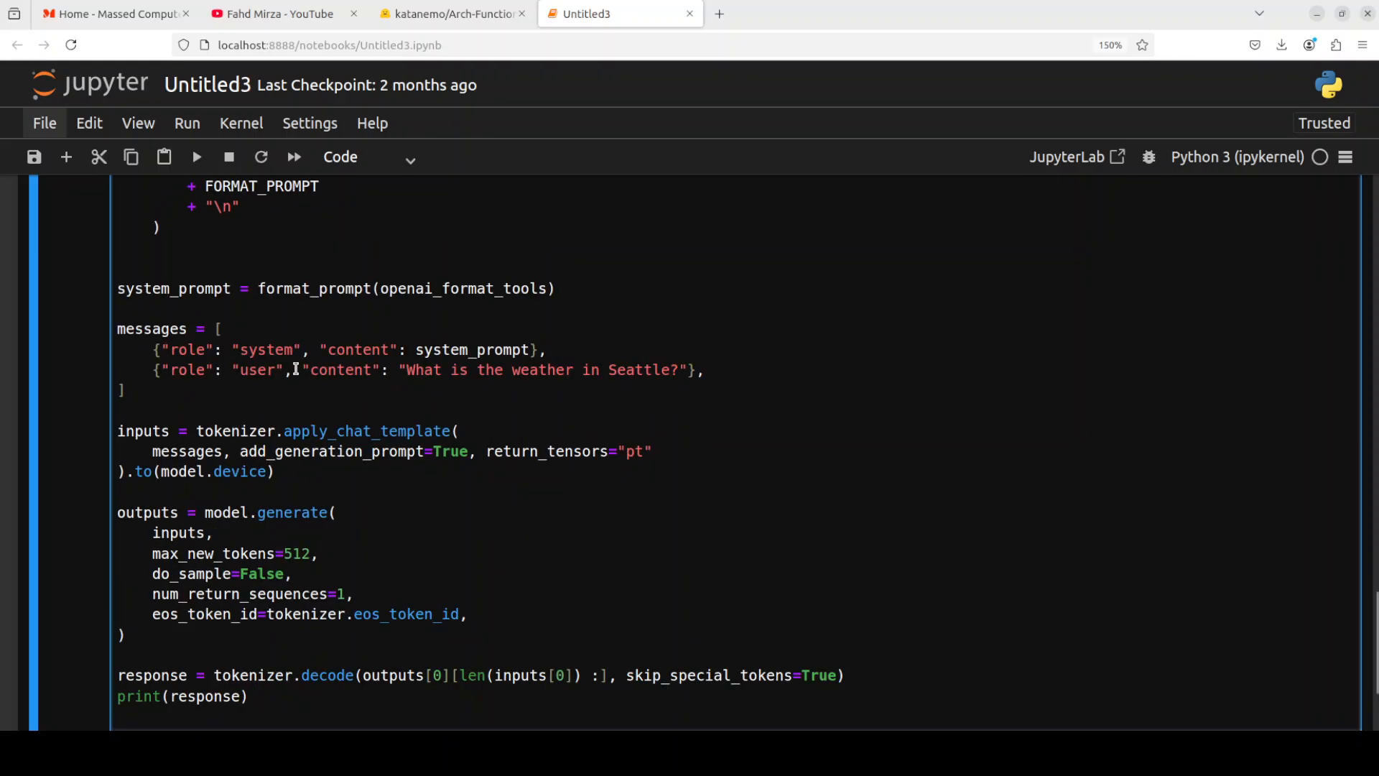
scroll(down, 3)
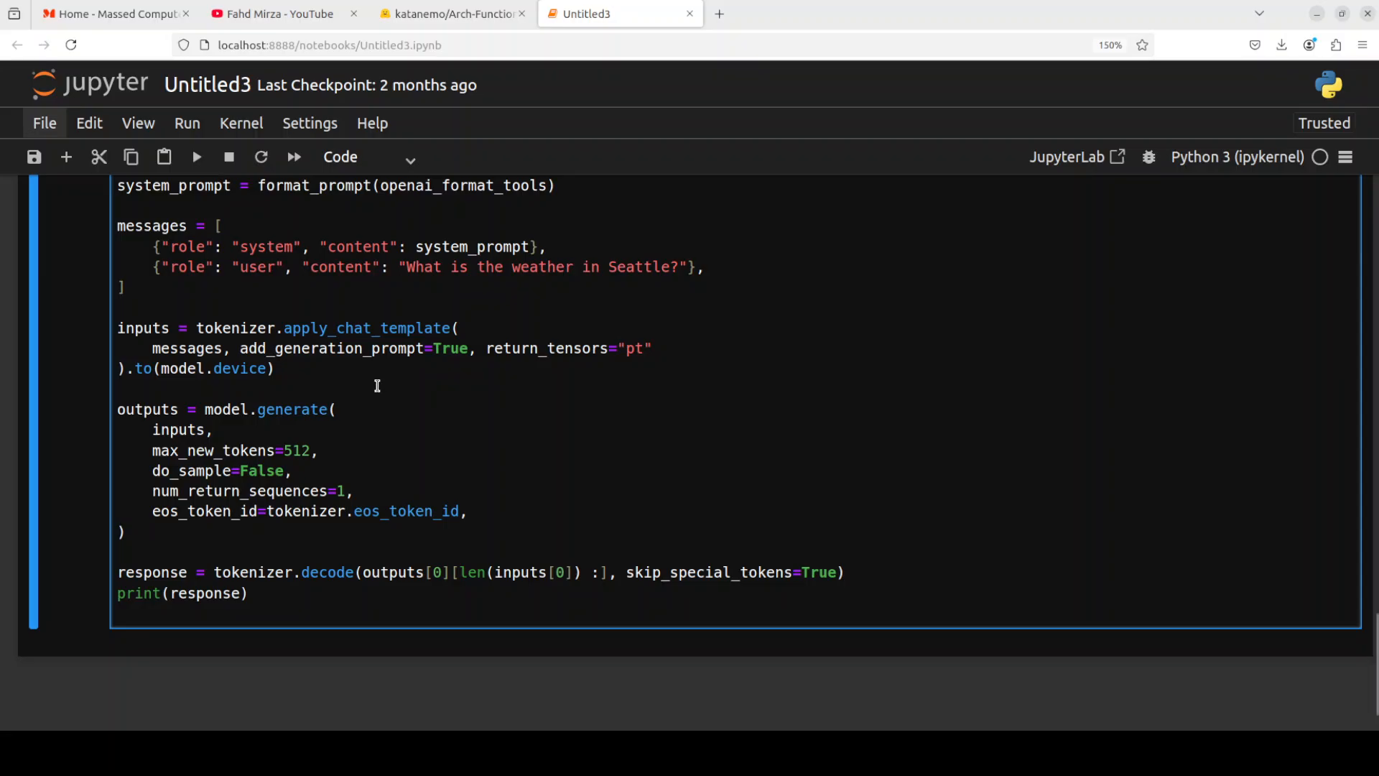
mouse_move(312, 494)
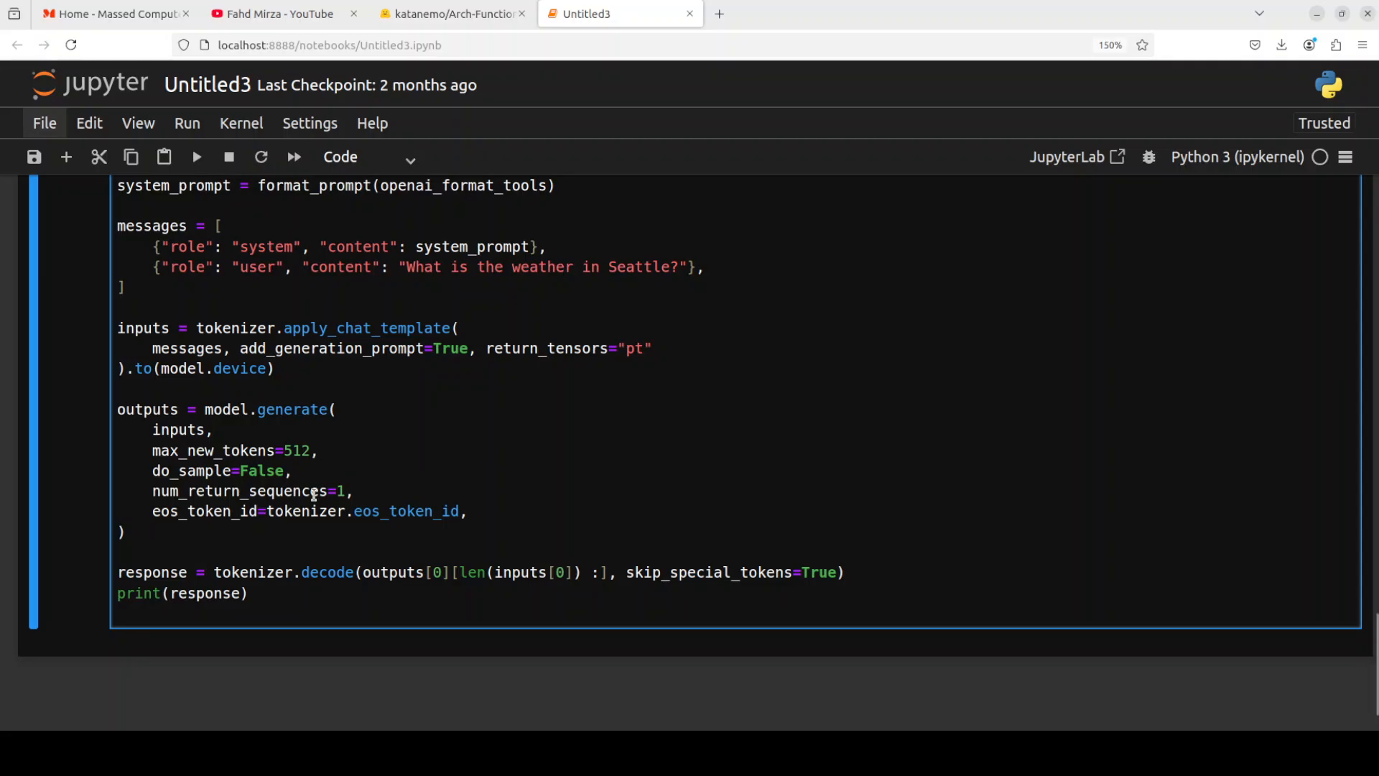
scroll(down, 3)
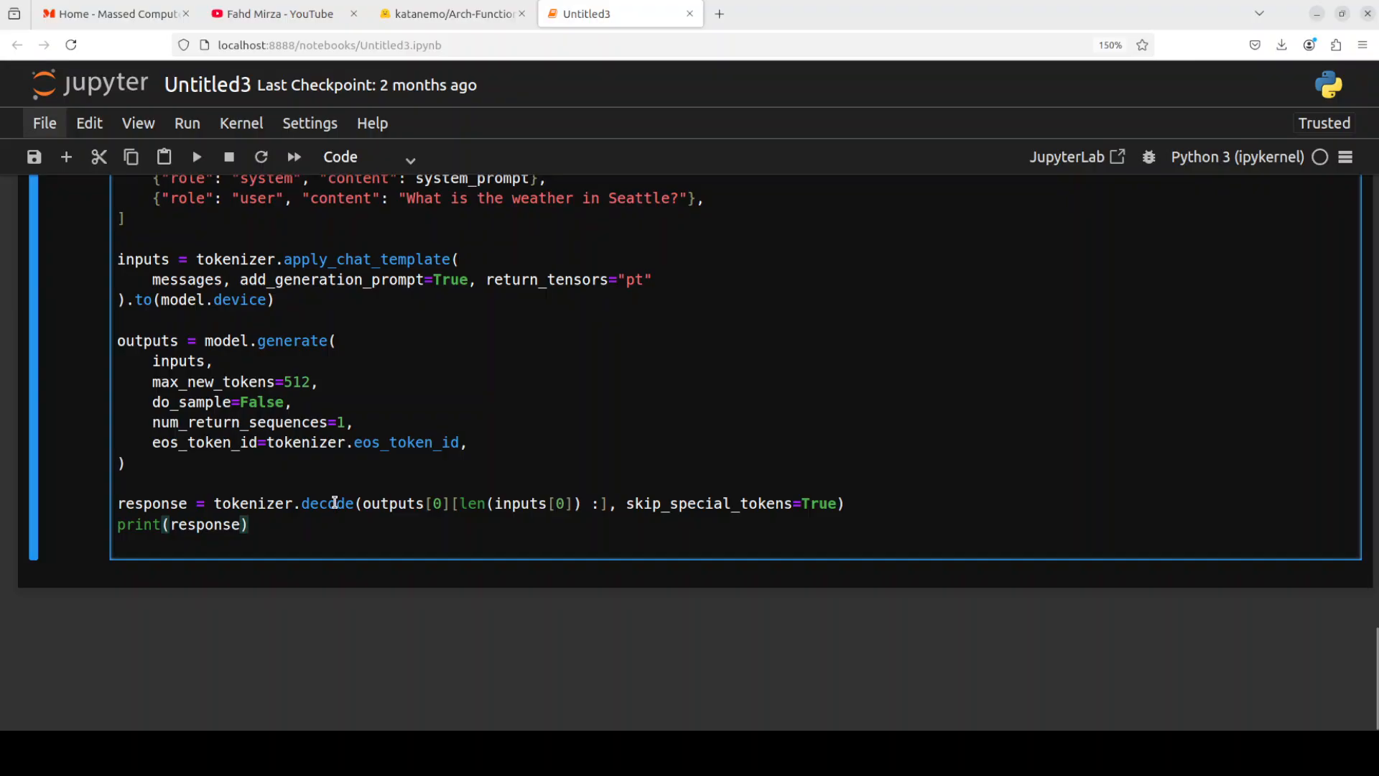
mouse_move(376, 463)
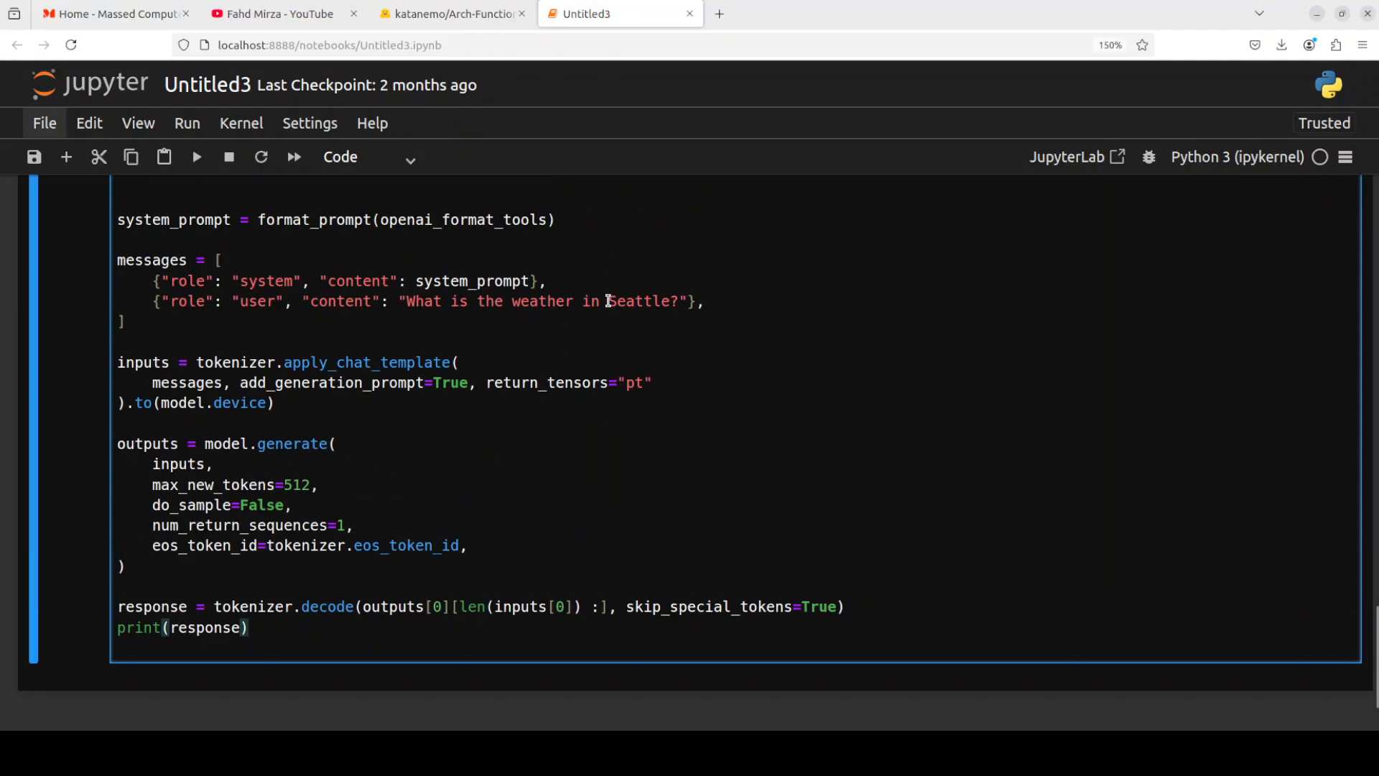
- Replace Seattle with Sydney in the user question and run the cell, yielding a get_weather call for Sydney
double_click(644, 300)
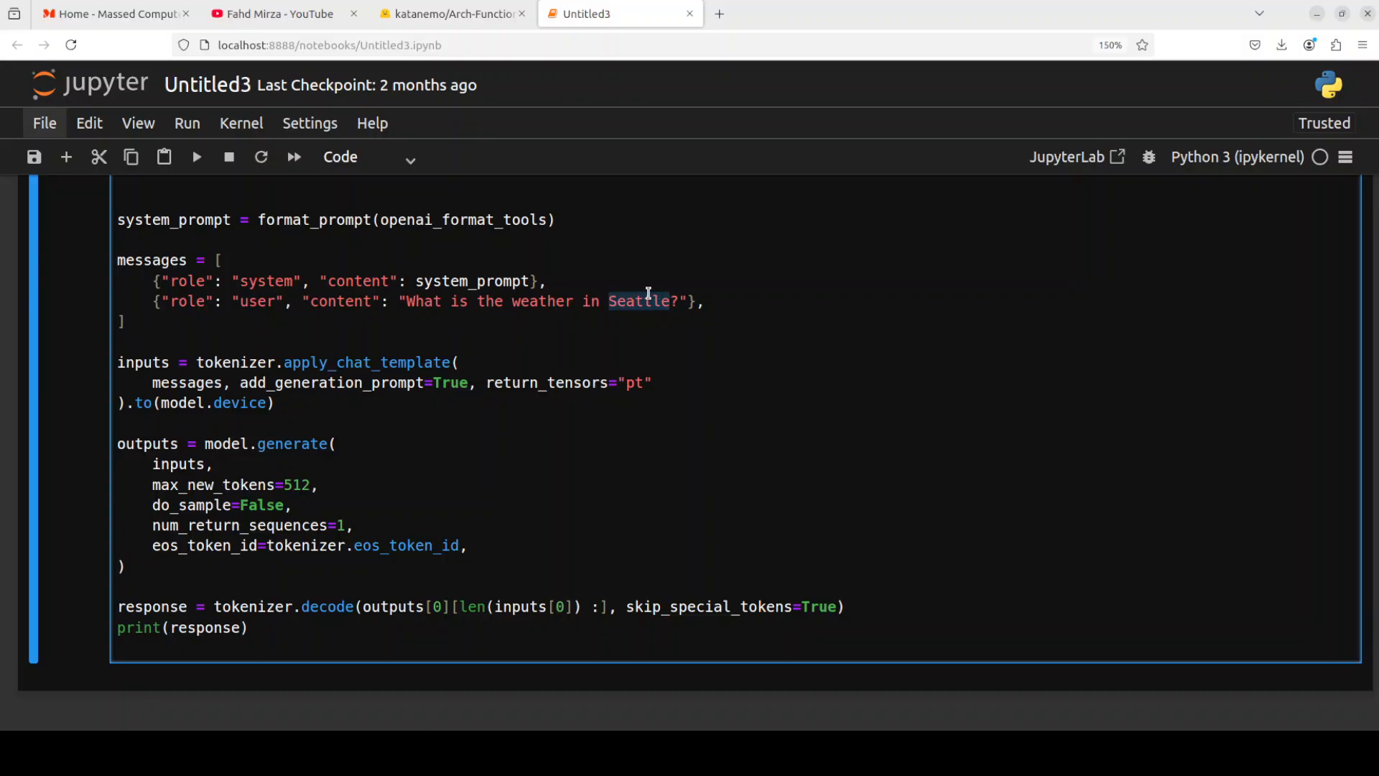
text(Sydney)
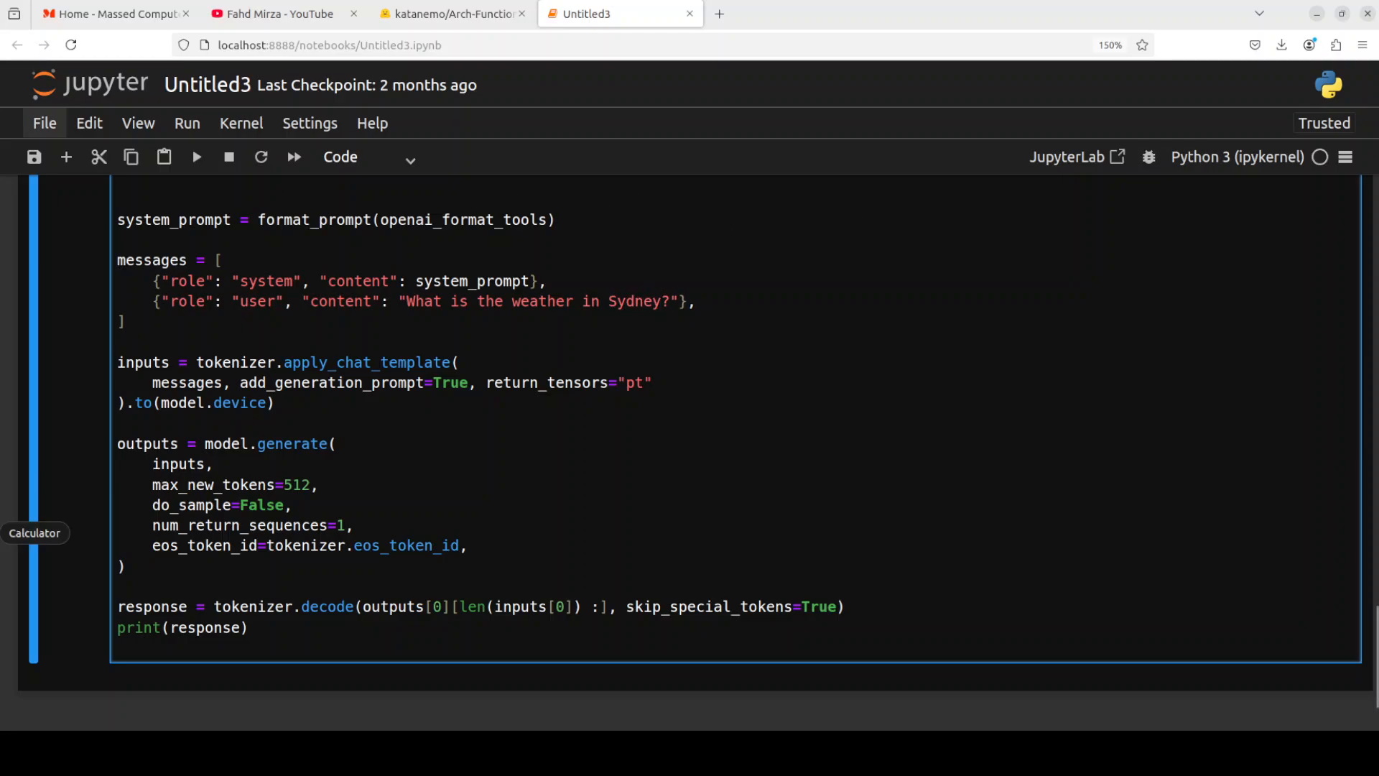
click(197, 157)
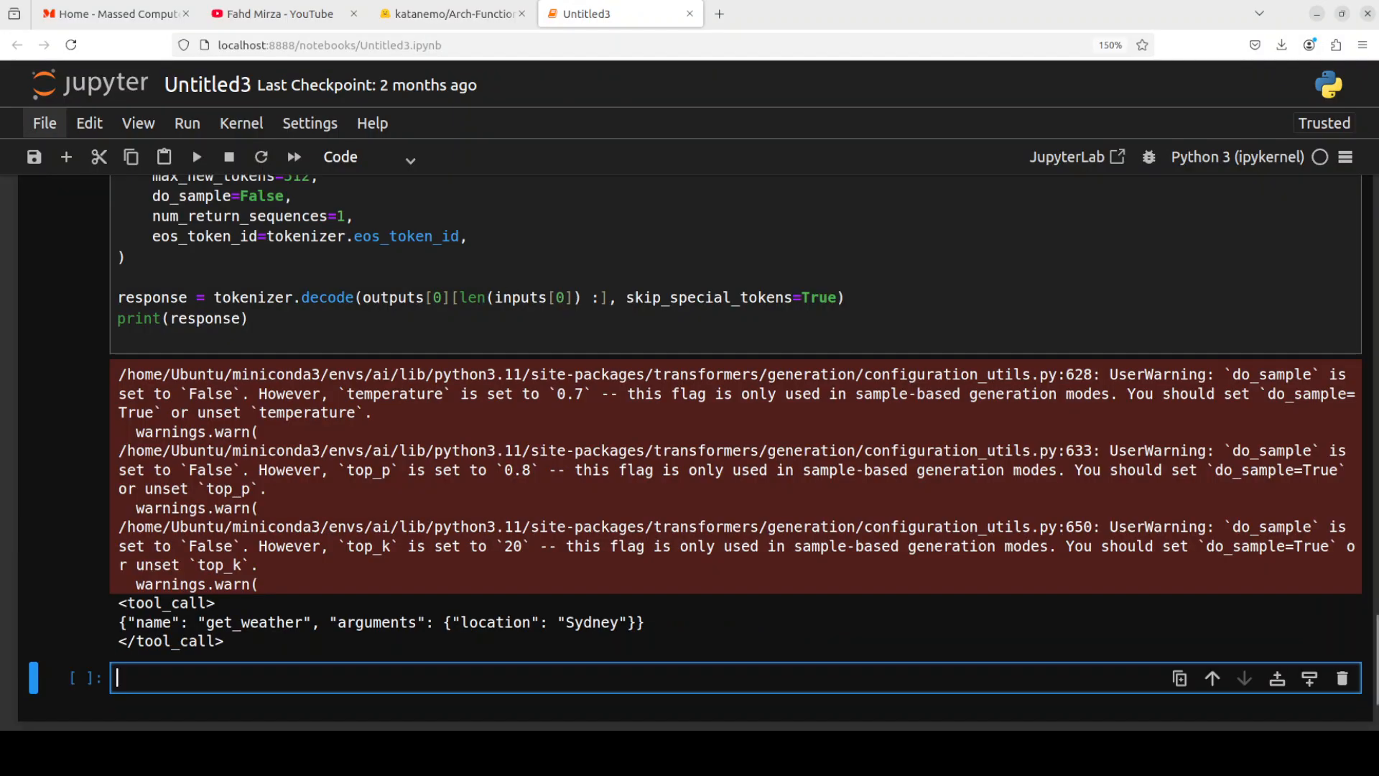
scroll(down, 3)
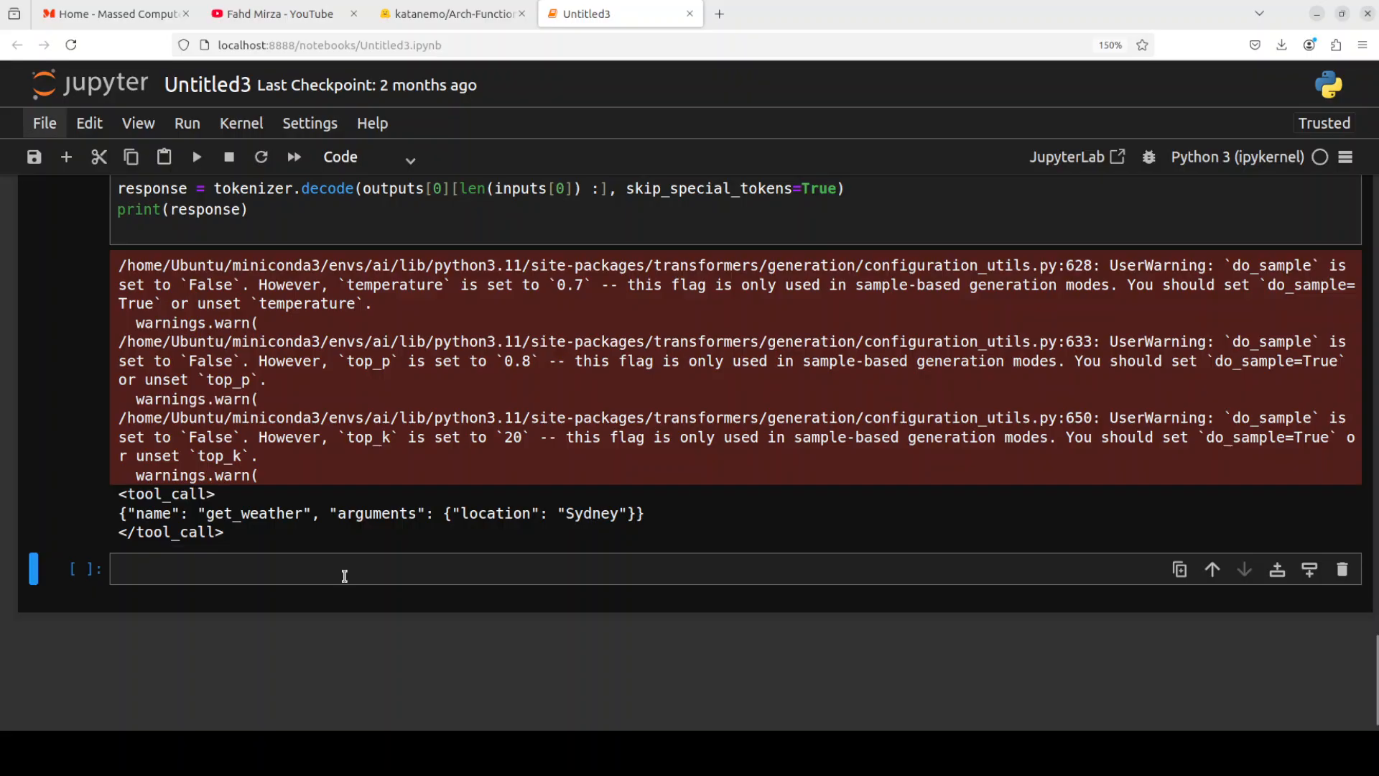
- Paste the add_execution_results code with the mock 62°F result into the new cell and run it for the Sydney answer
click(343, 569)
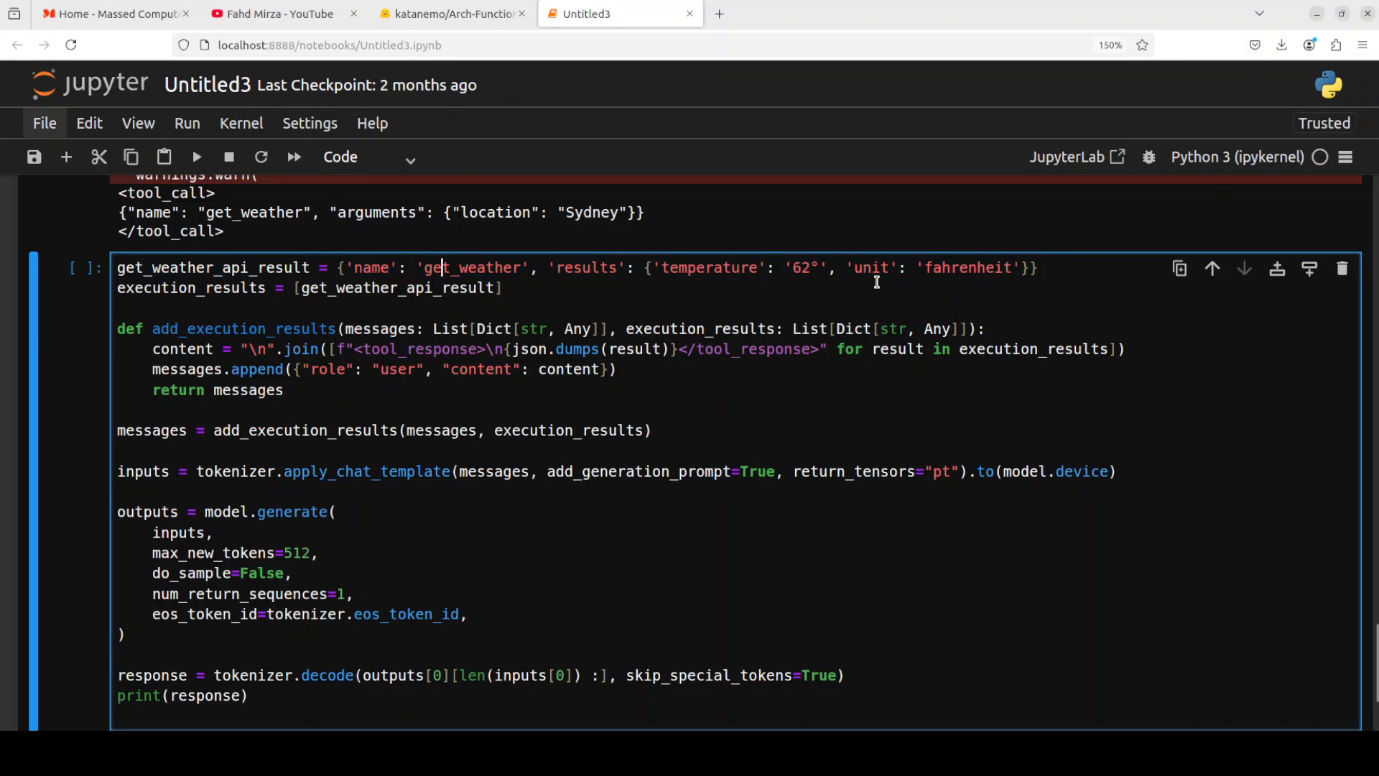
mouse_move(845, 370)
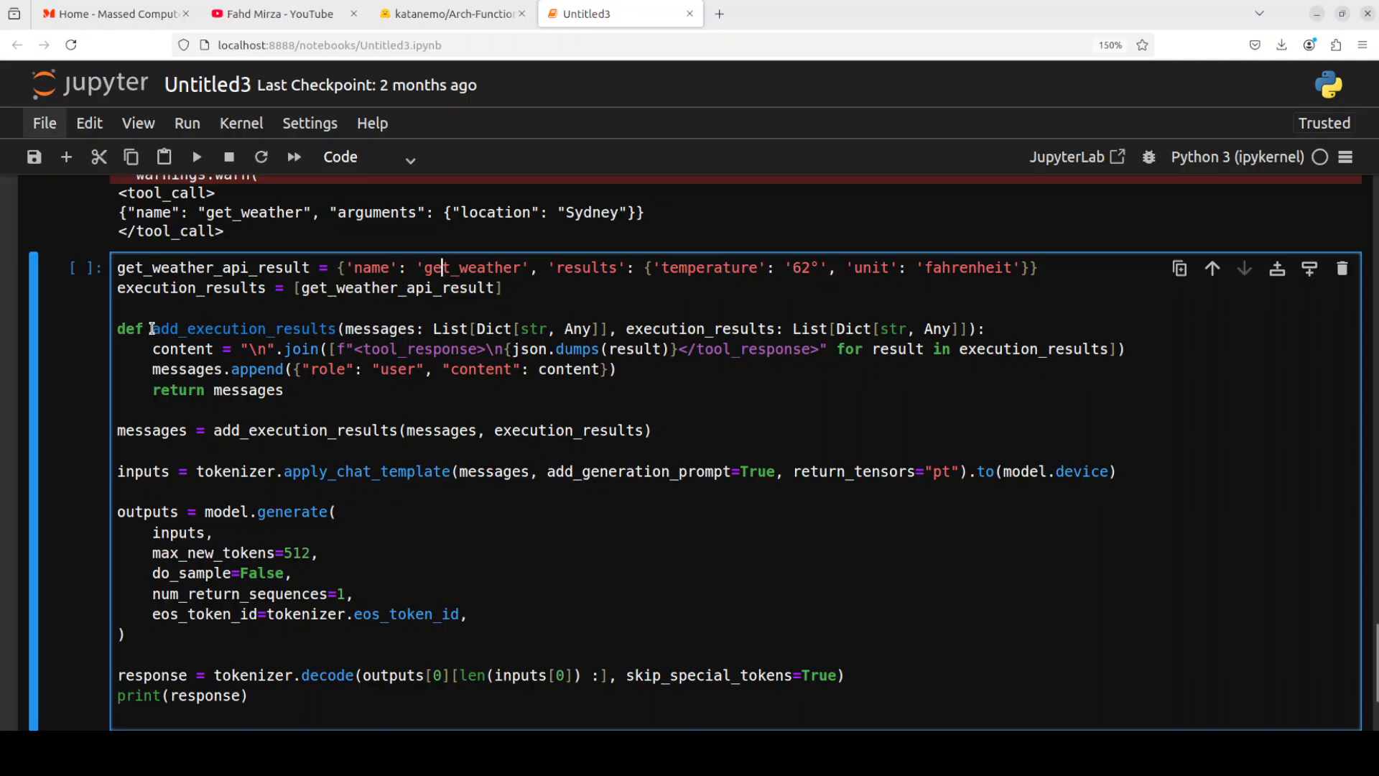
drag(150, 327, 351, 369)
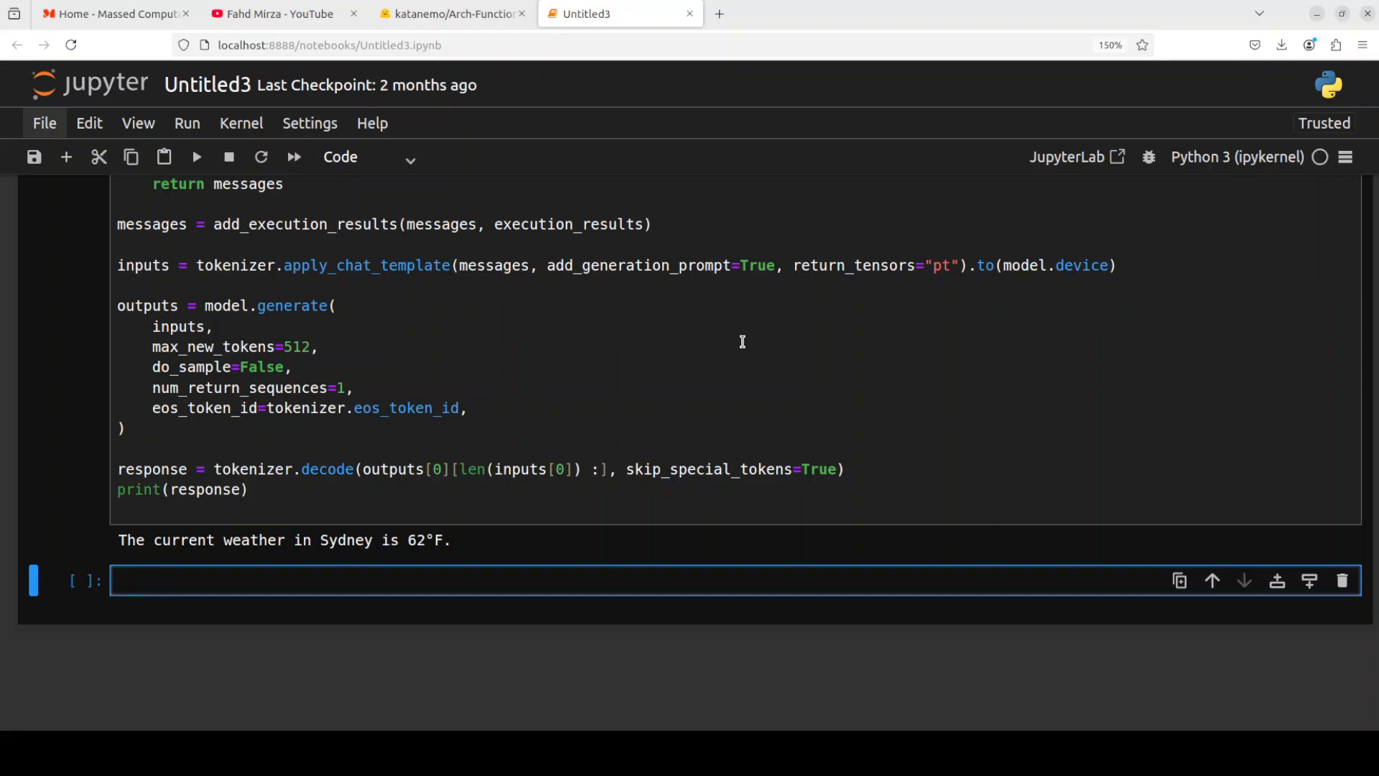
- Leave the notebook for the Arch-Function-3B Hugging Face page, then the Fahd Mirza YouTube channel
click(352, 578)
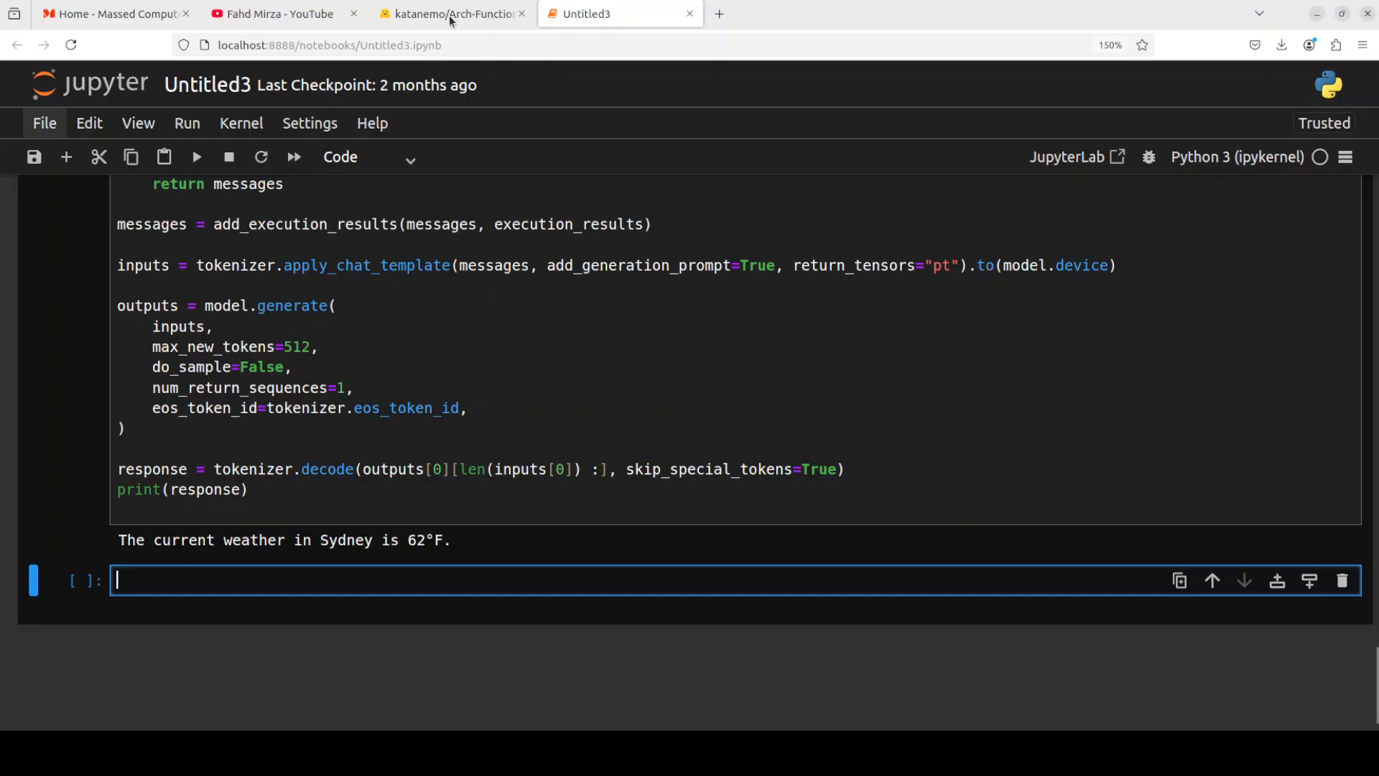
click(448, 13)
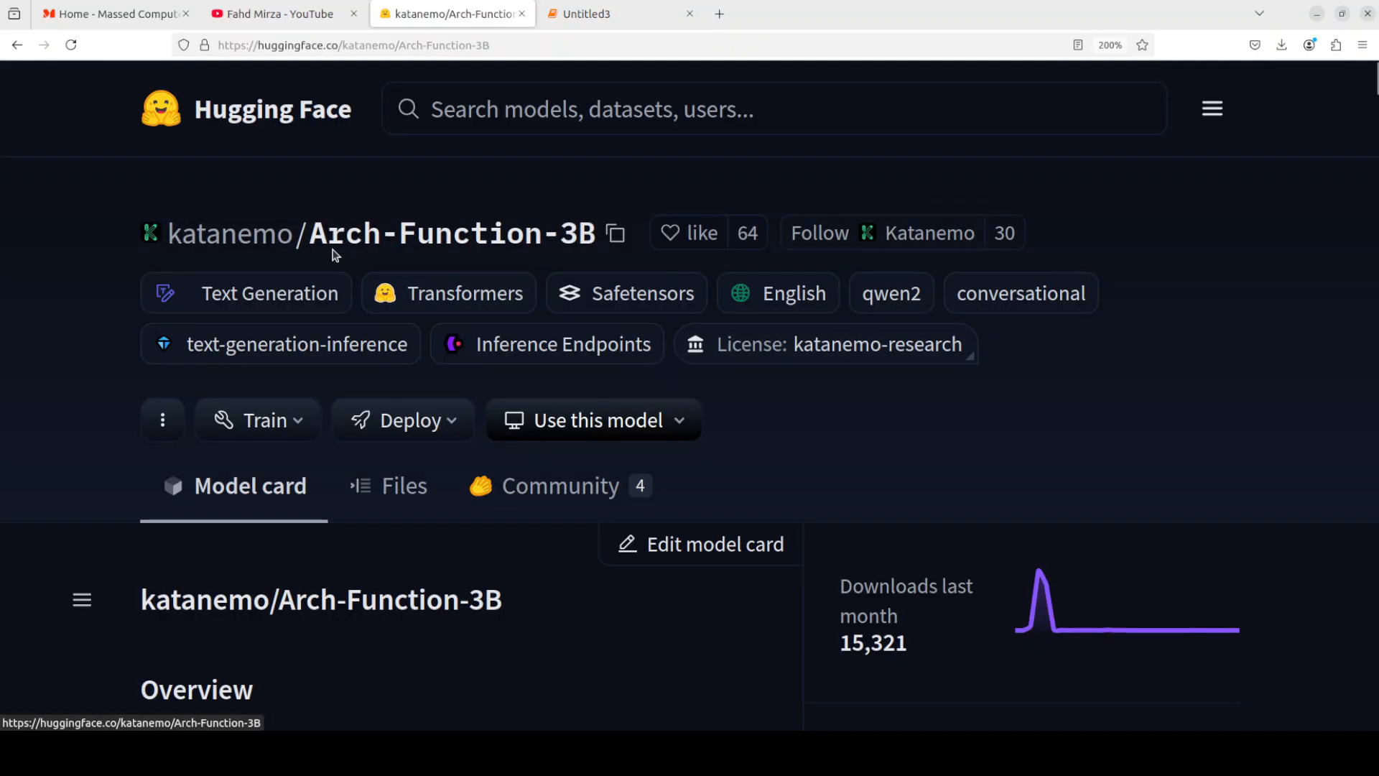
mouse_move(1262, 353)
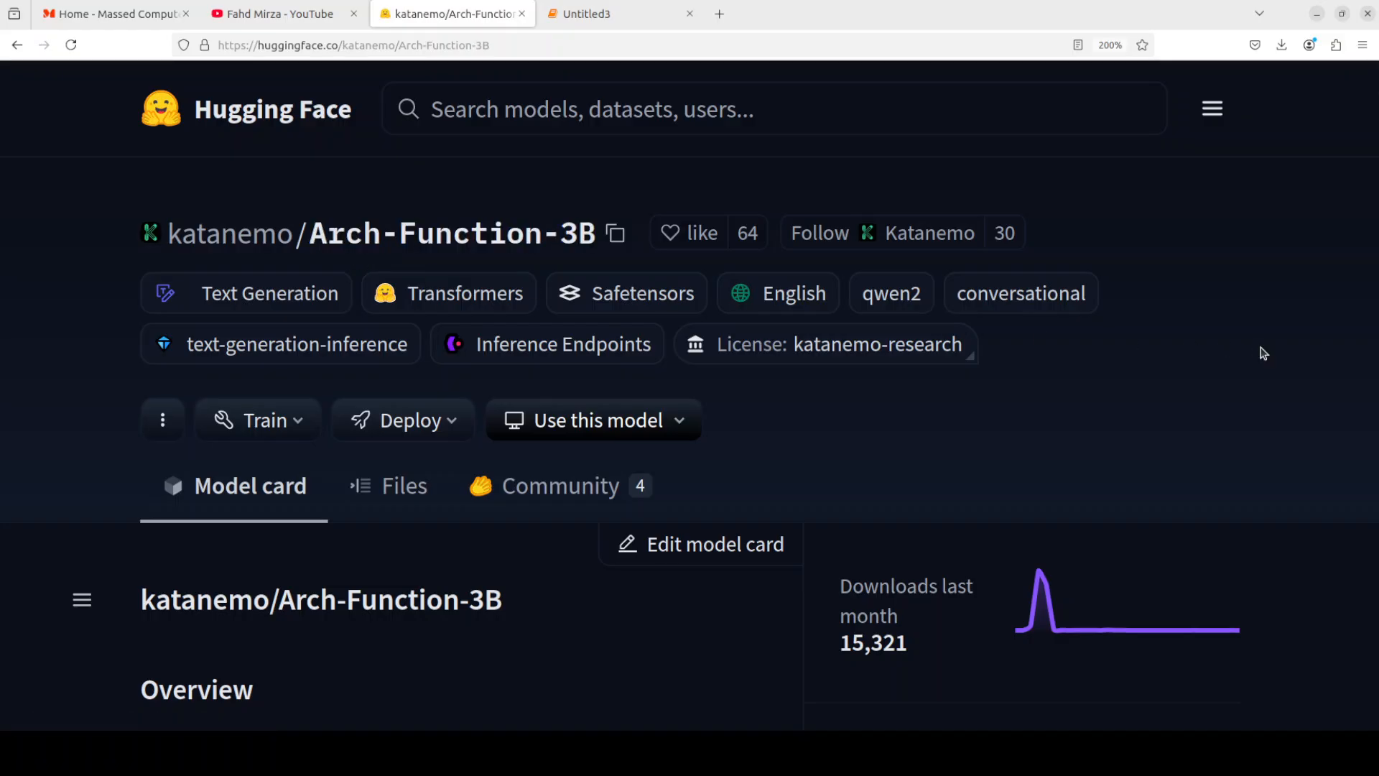
click(276, 13)
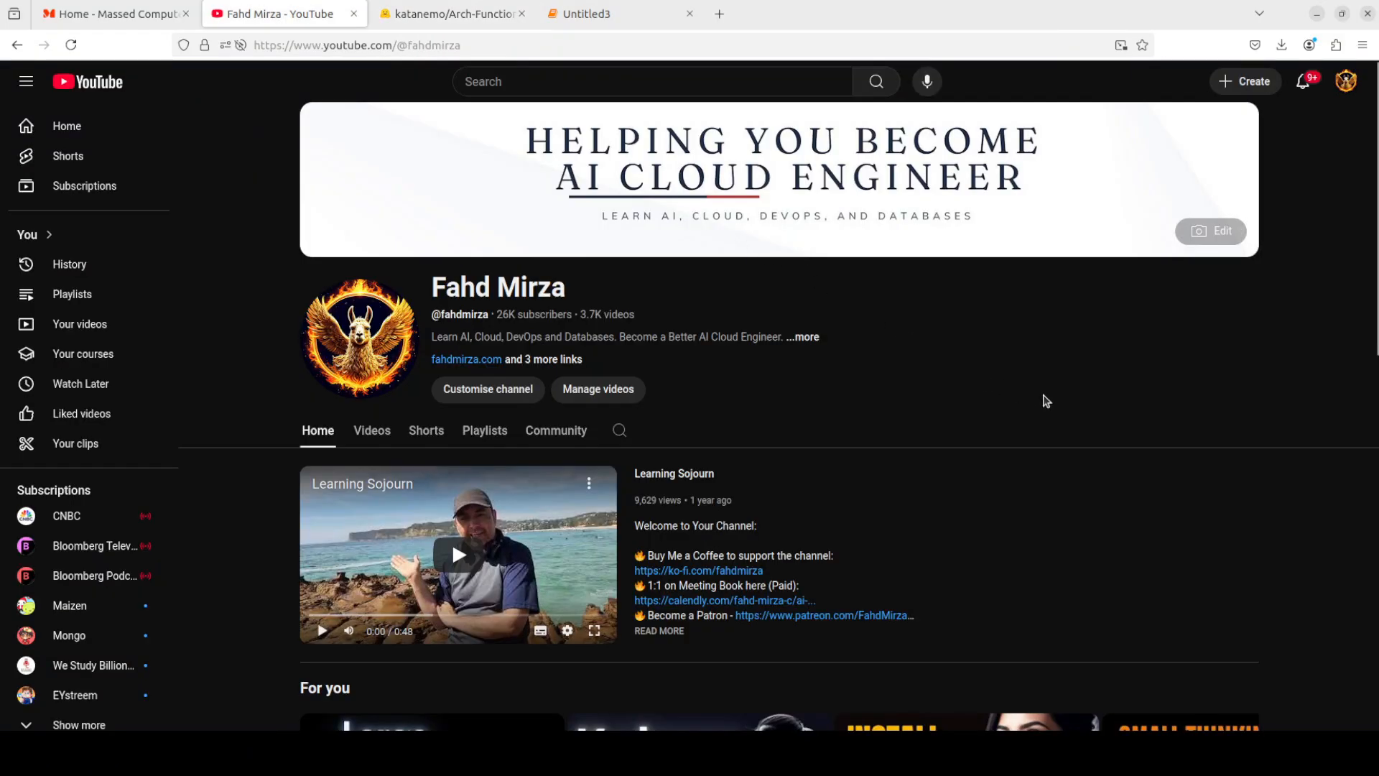